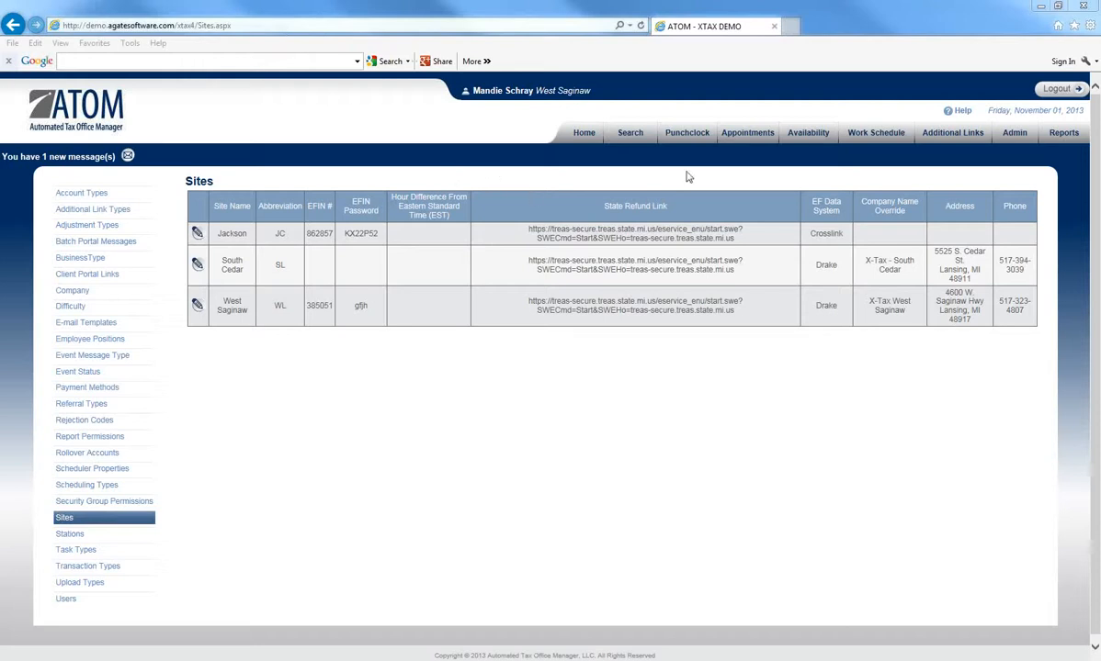
{"action": "mouse_move", "coordinate": [1014, 133]}
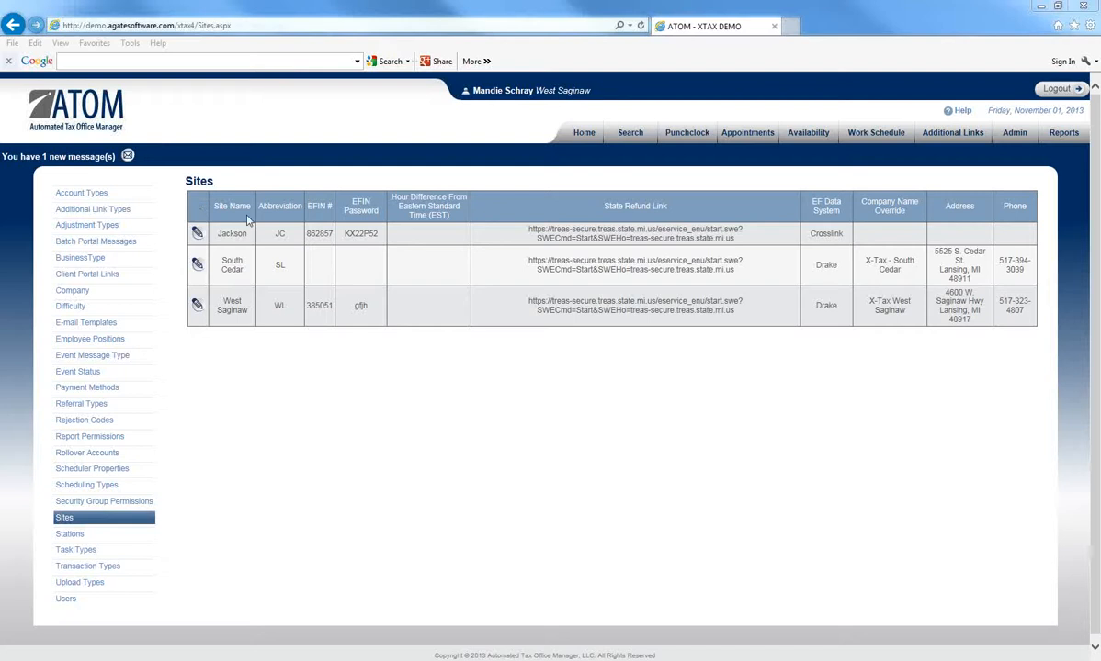
{"action": "mouse_move", "coordinate": [248, 339]}
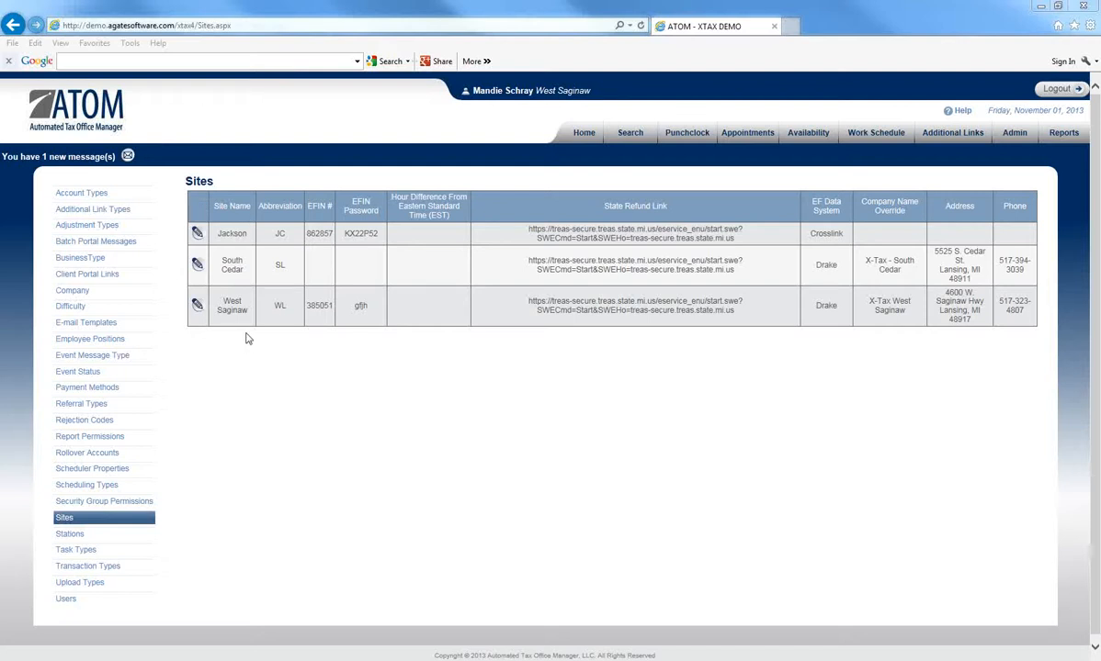
{"action": "mouse_move", "coordinate": [283, 241]}
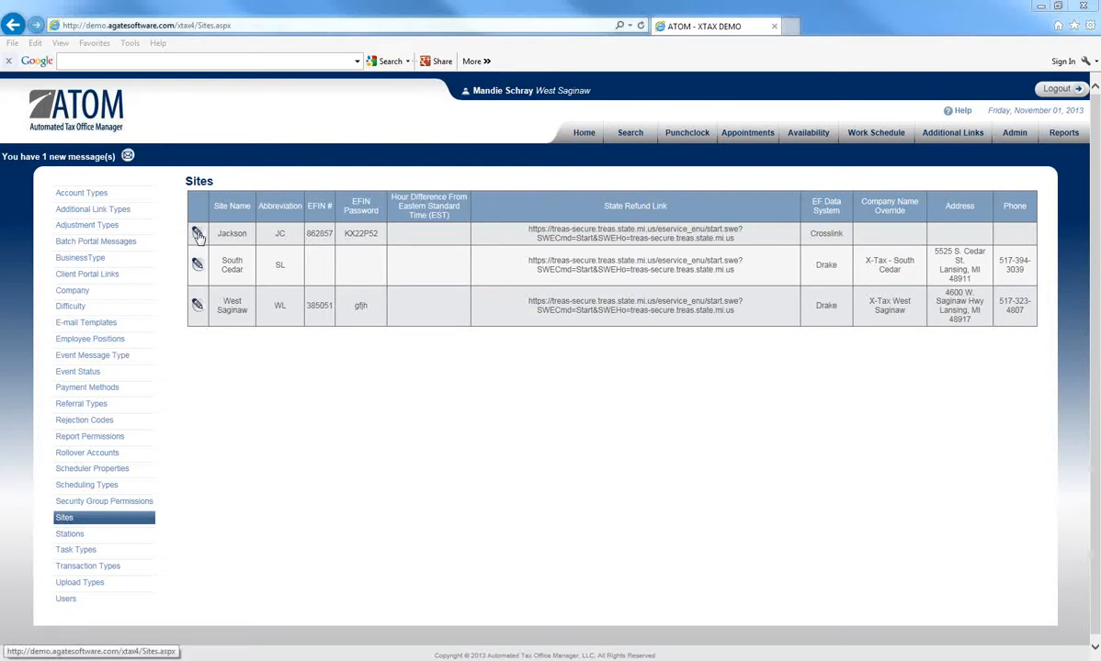
Put the Jackson site row into edit mode and select its Hour Difference field.
{"action": "left_click", "coordinate": [197, 234]}
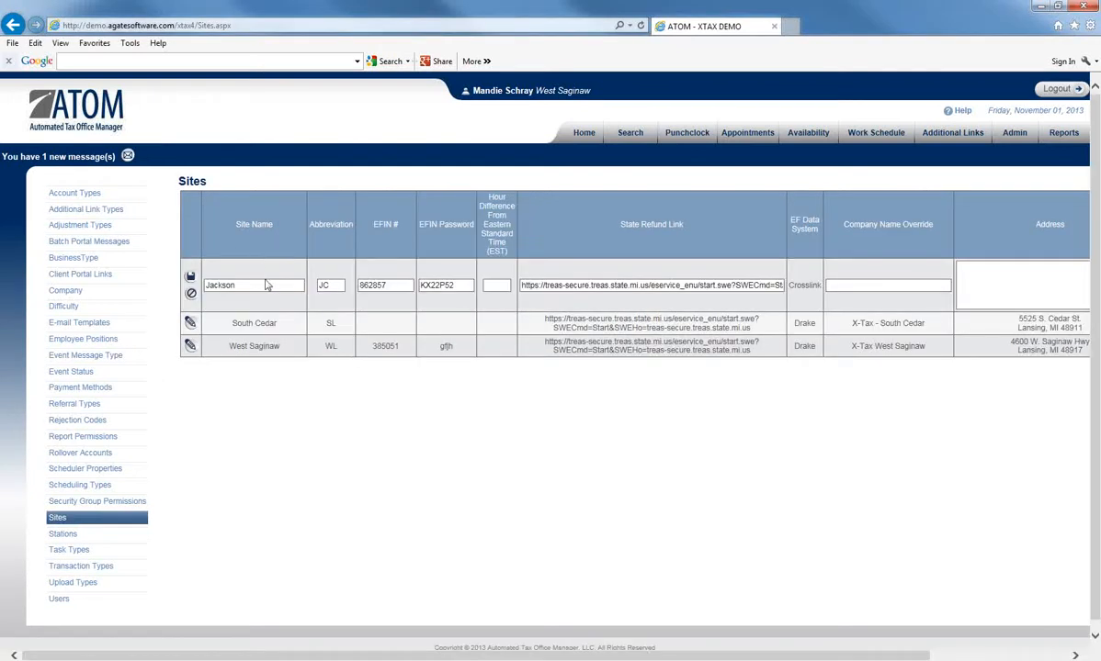
{"action": "mouse_move", "coordinate": [273, 297]}
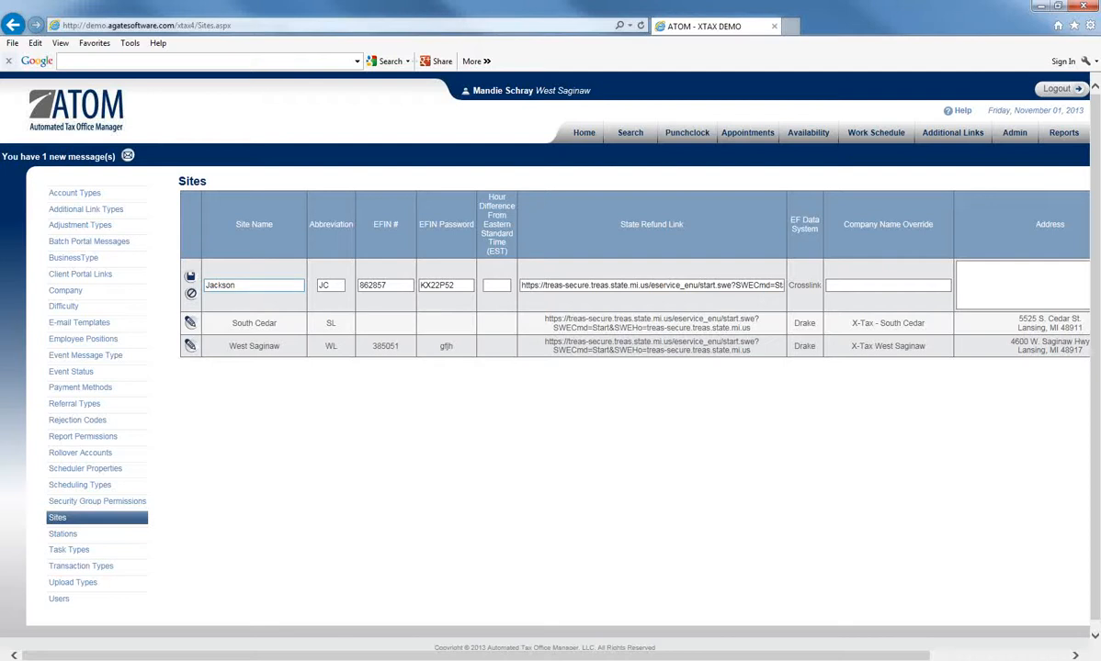
{"action": "mouse_move", "coordinate": [283, 273]}
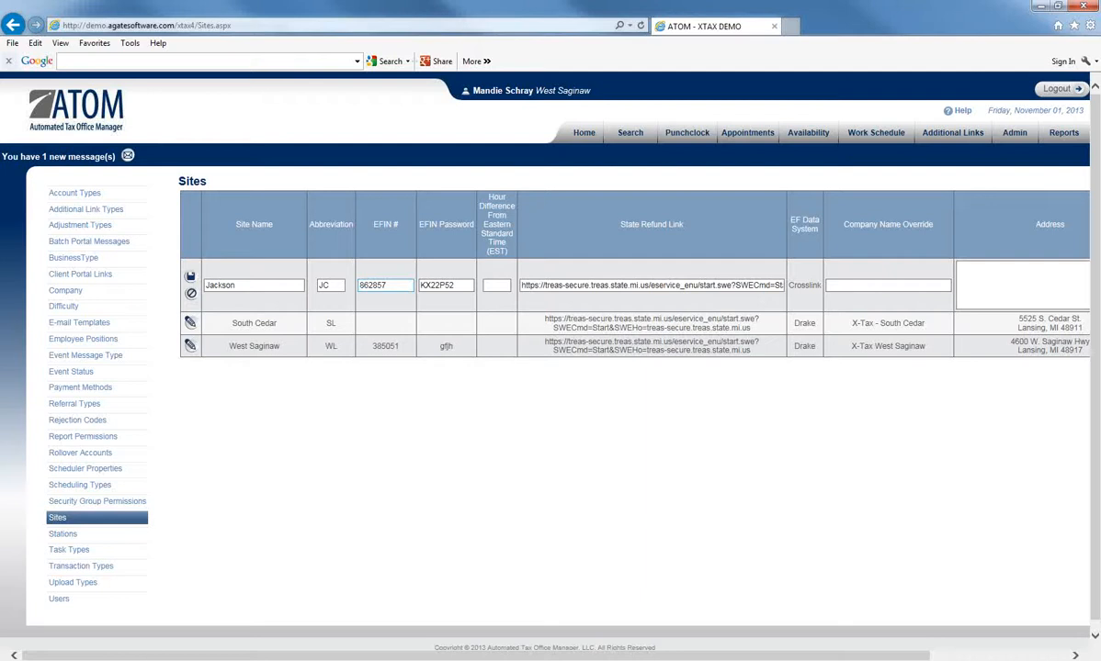
{"action": "left_click", "coordinate": [445, 285]}
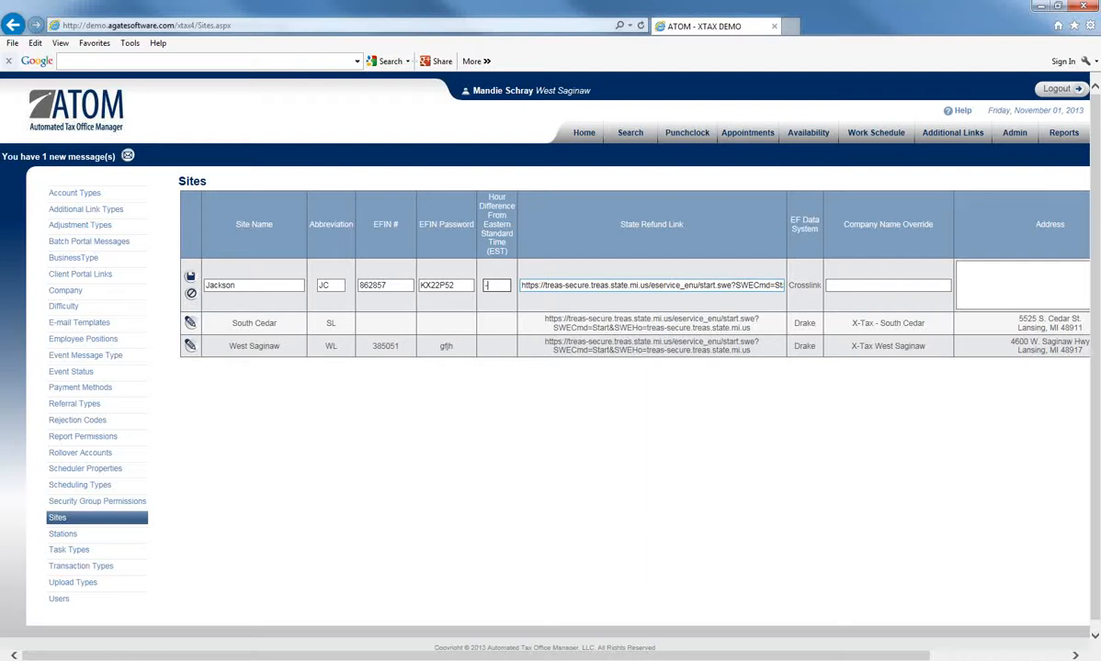
Enter -3 as Jackson's hour difference from EST, then move to a client's file page.
{"action": "type", "text": "-1"}
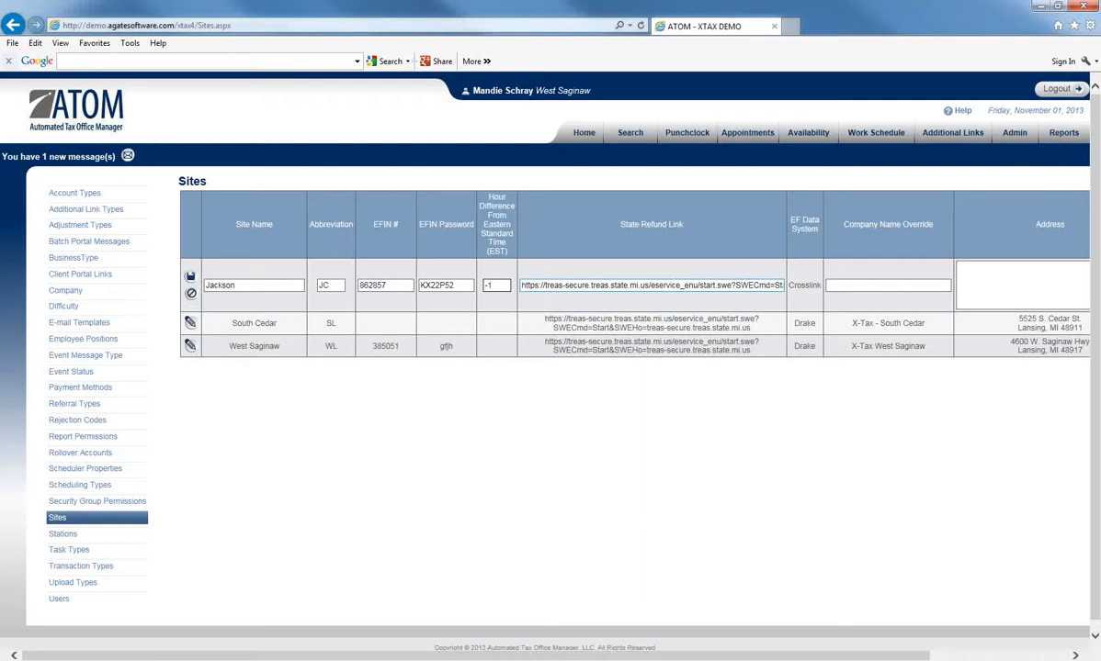
{"action": "type", "text": "3"}
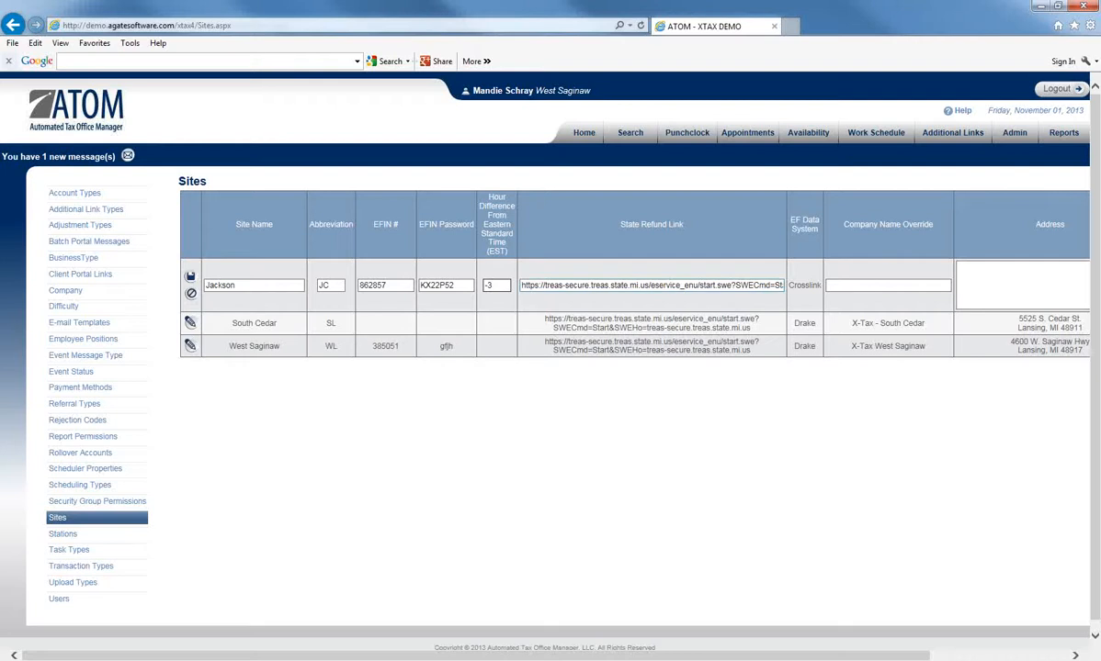
{"action": "left_click", "coordinate": [496, 285]}
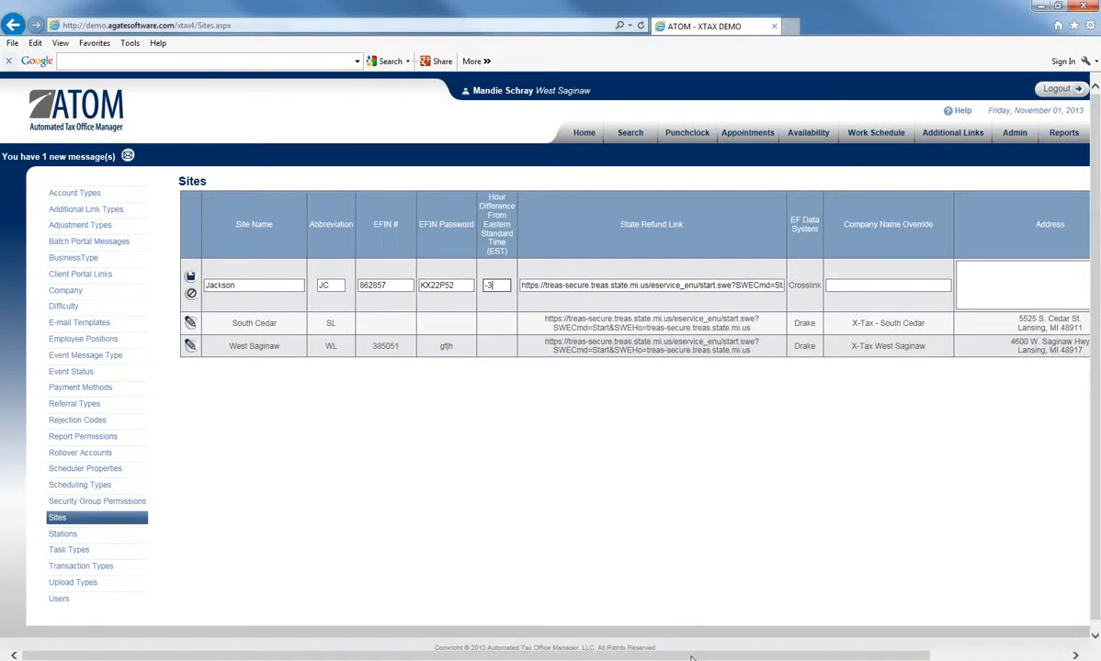
{"action": "scroll", "scroll_direction": "right", "scroll_amount": 3}
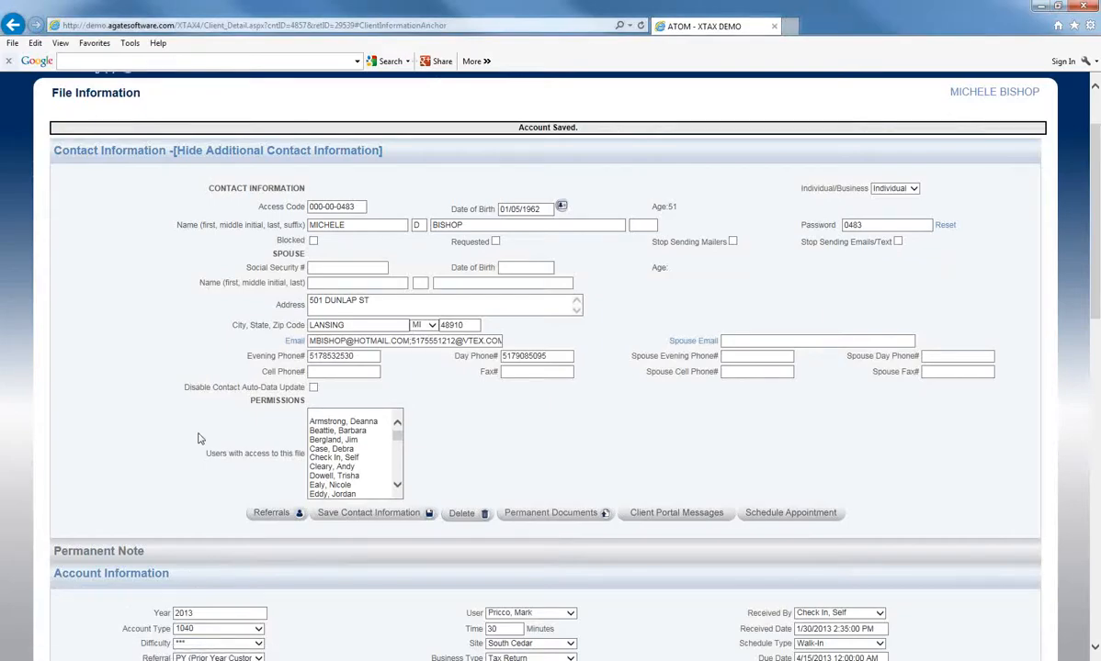
Scroll to the EF Database section and follow the State Refund Status Link to Michigan Treasury.
{"action": "scroll", "scroll_direction": "down", "scroll_amount": 3}
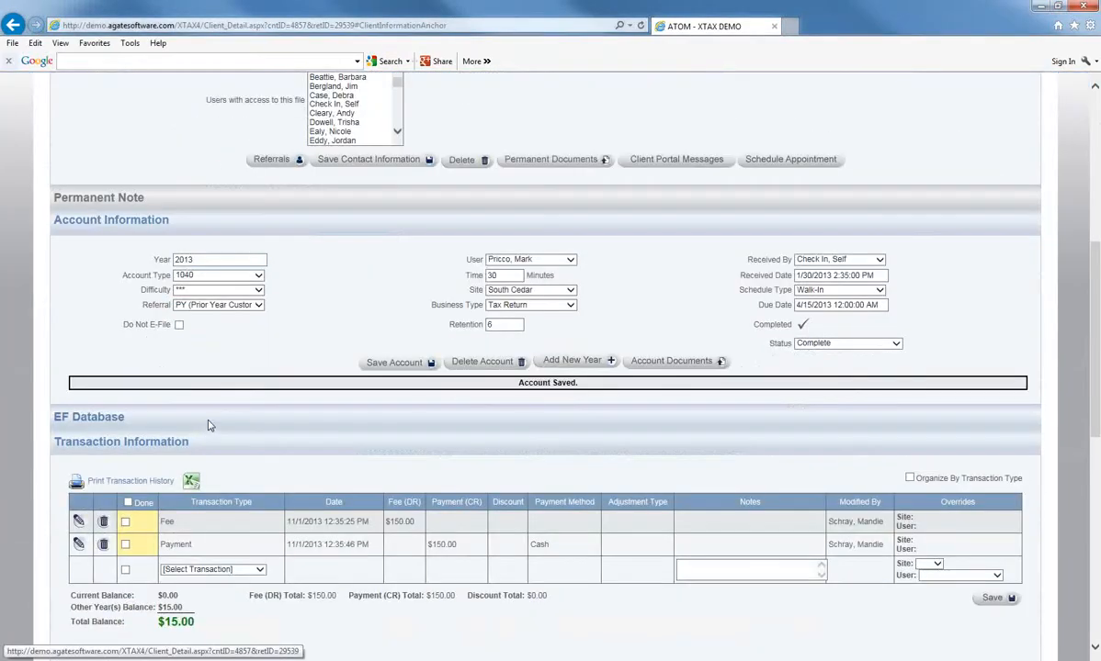
{"action": "mouse_move", "coordinate": [452, 422]}
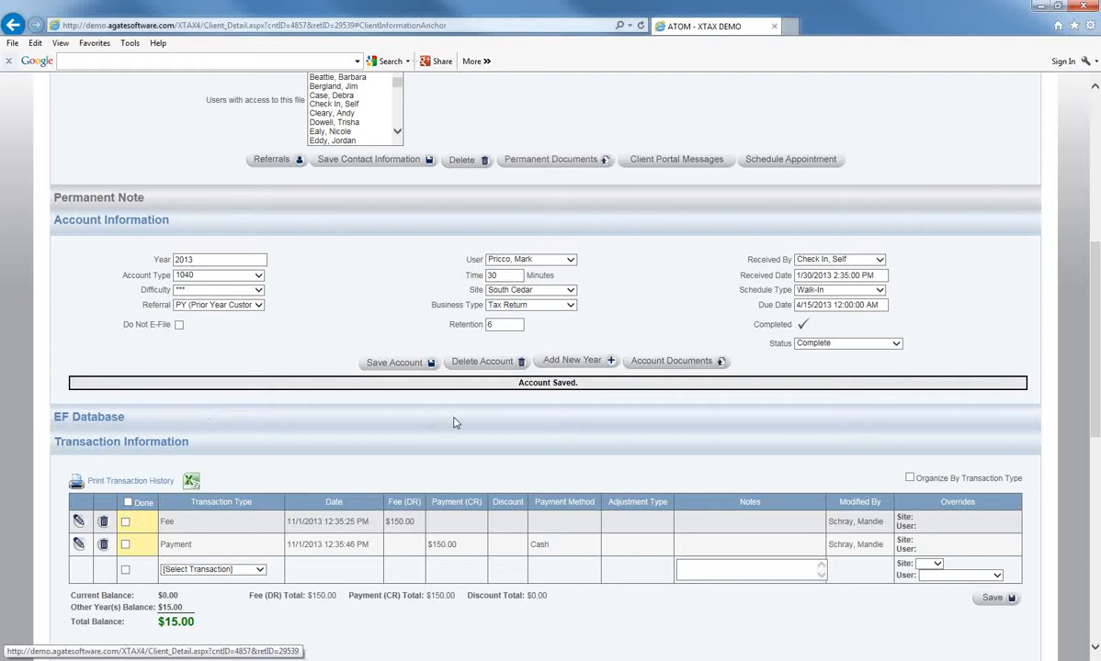
{"action": "scroll", "scroll_direction": "down", "scroll_amount": 3}
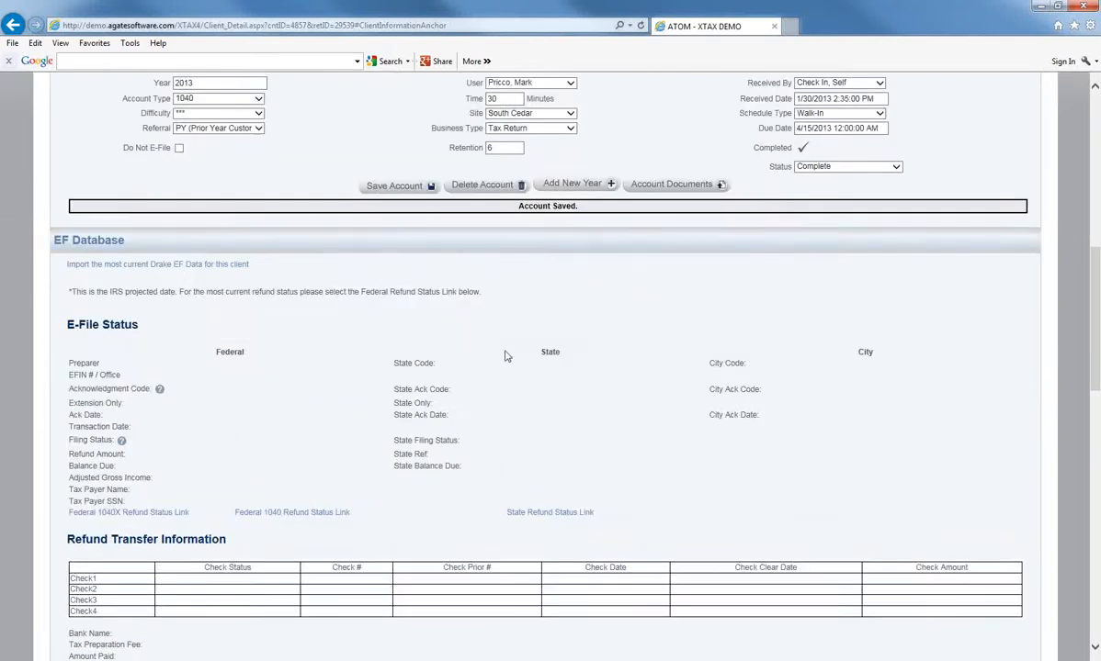
{"action": "mouse_move", "coordinate": [271, 510]}
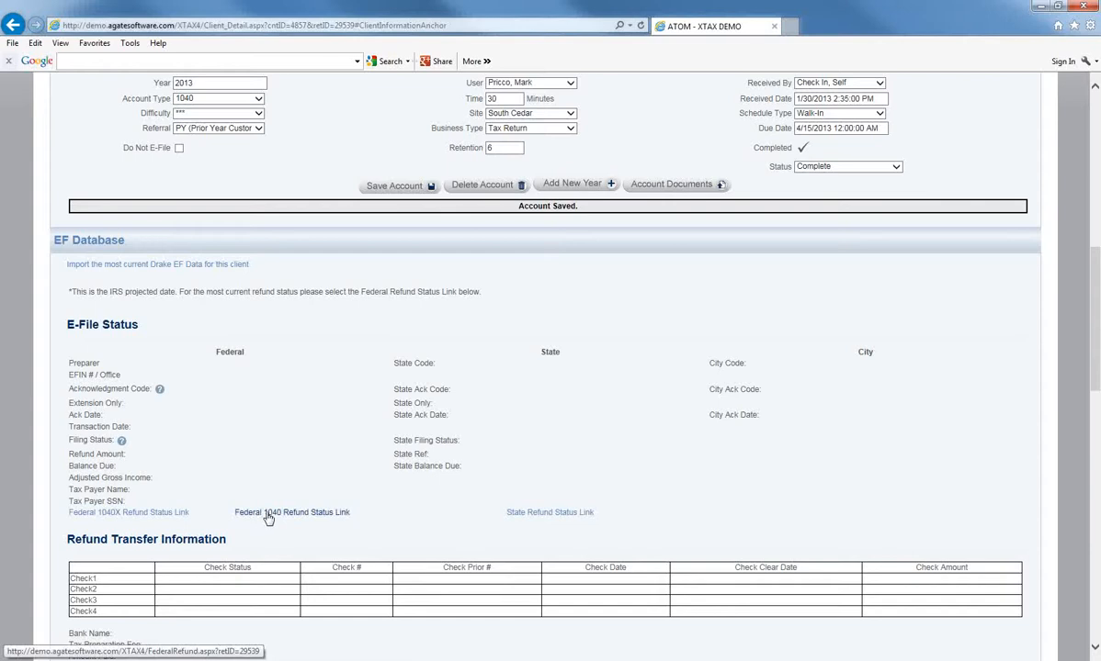
{"action": "mouse_move", "coordinate": [549, 512]}
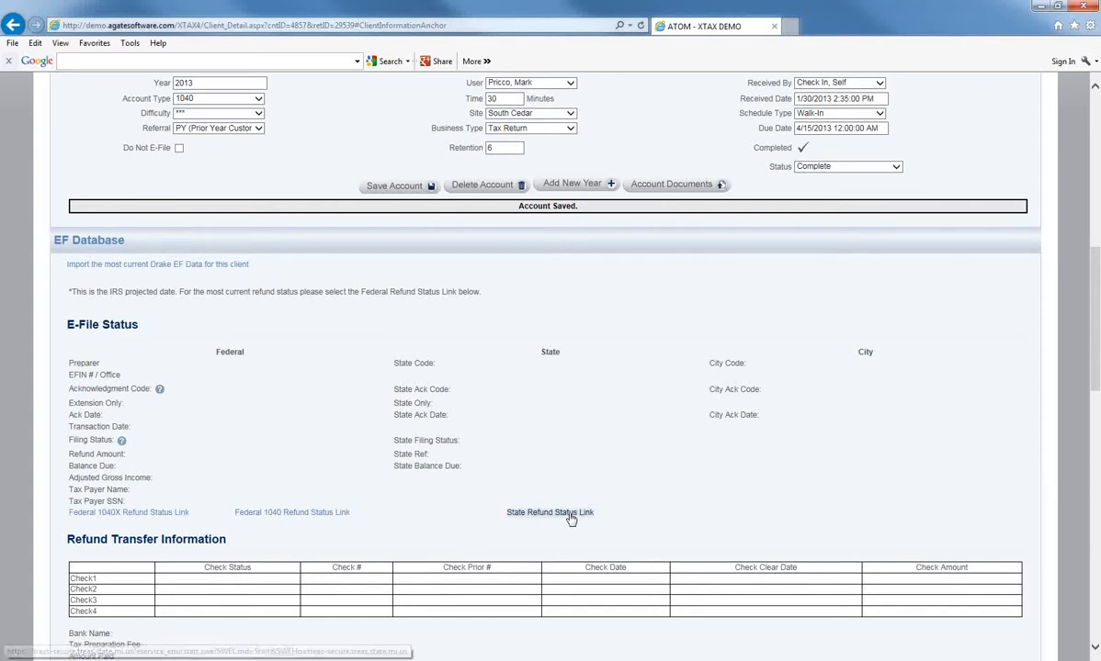
{"action": "left_click", "coordinate": [549, 513]}
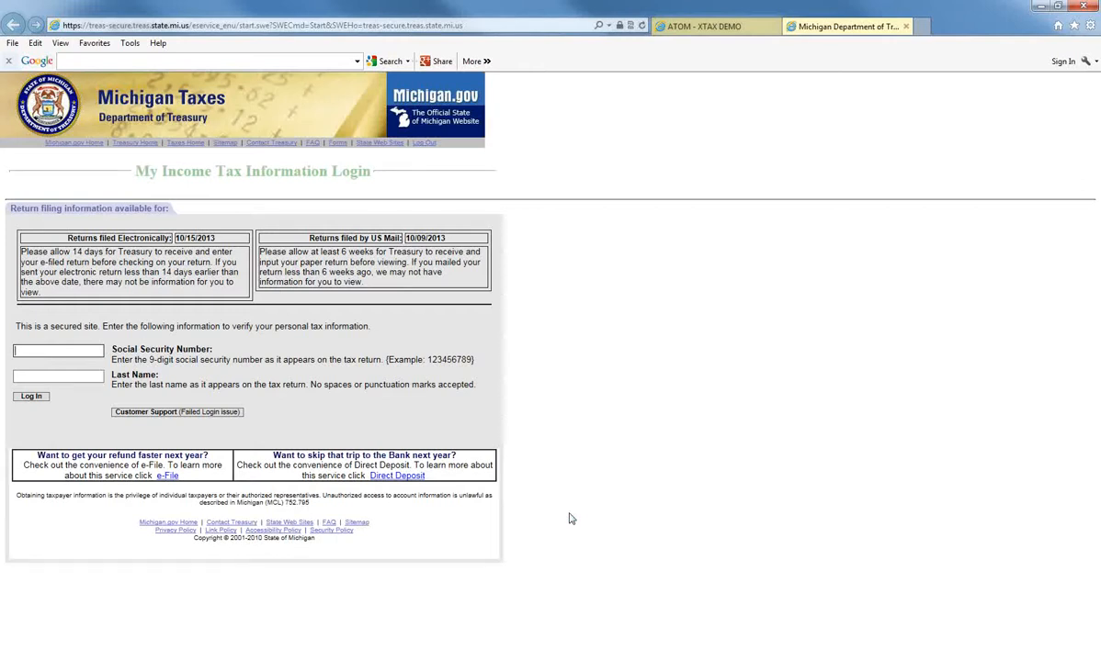
Close the Michigan Department of Treasury login tab to get back to ATOM.
{"action": "left_click", "coordinate": [58, 350]}
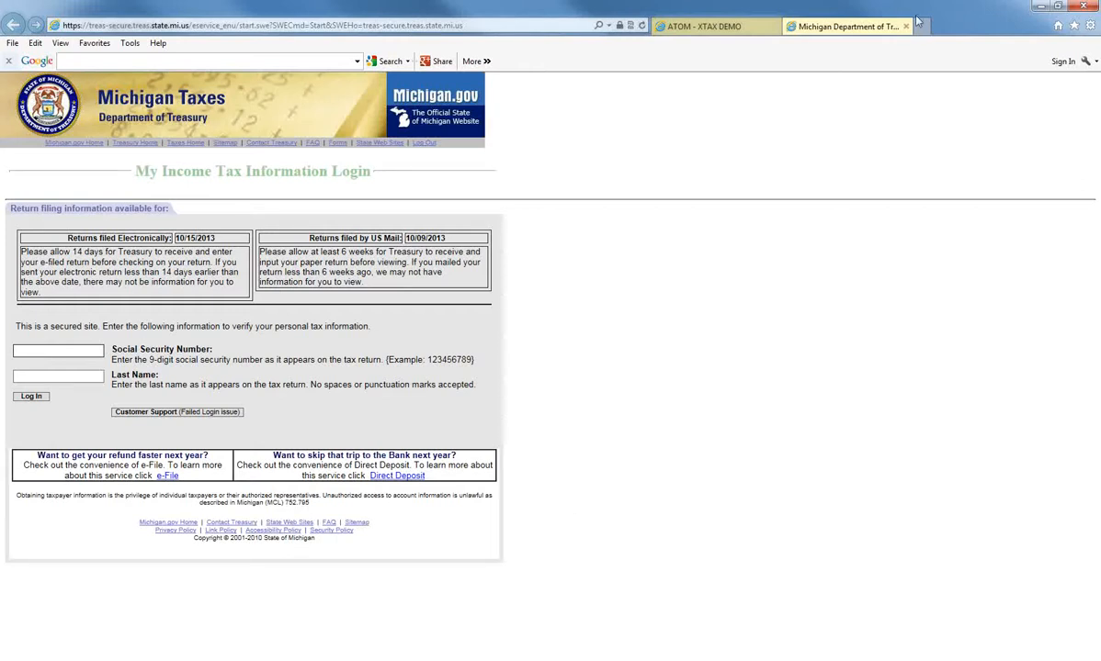
{"action": "mouse_move", "coordinate": [907, 25]}
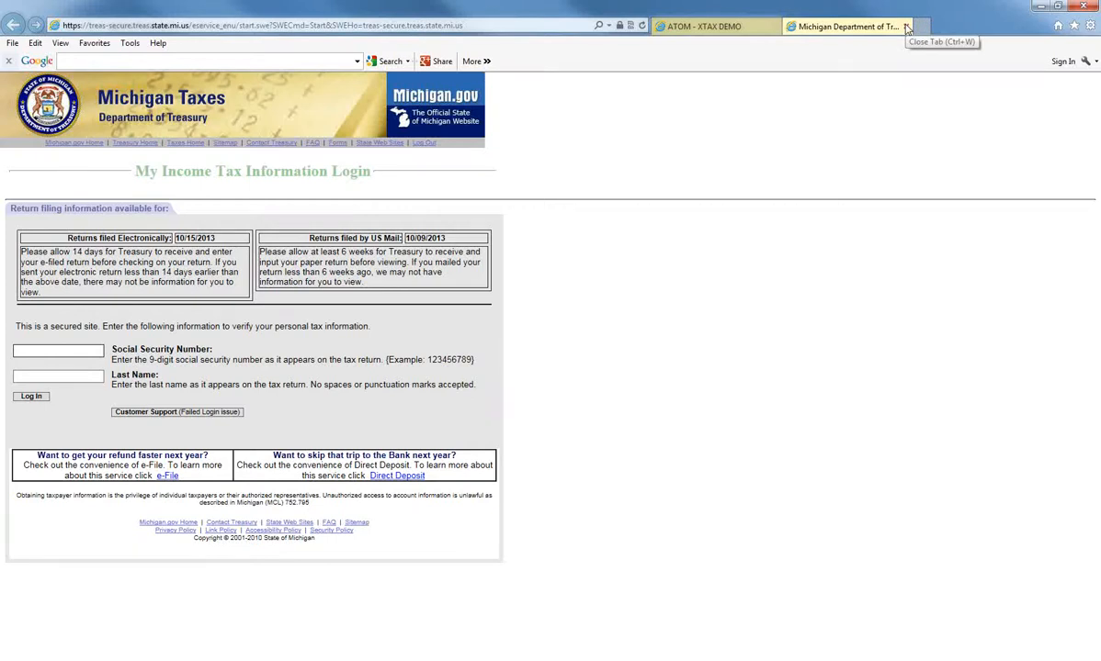
{"action": "left_click", "coordinate": [920, 25]}
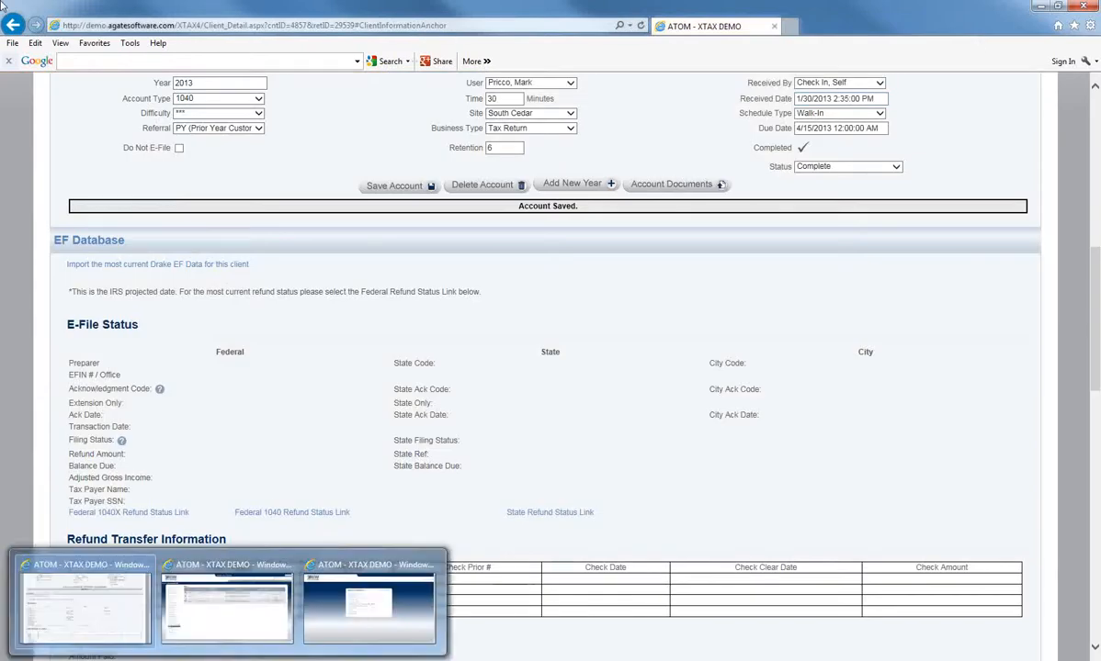
{"action": "mouse_move", "coordinate": [299, 648]}
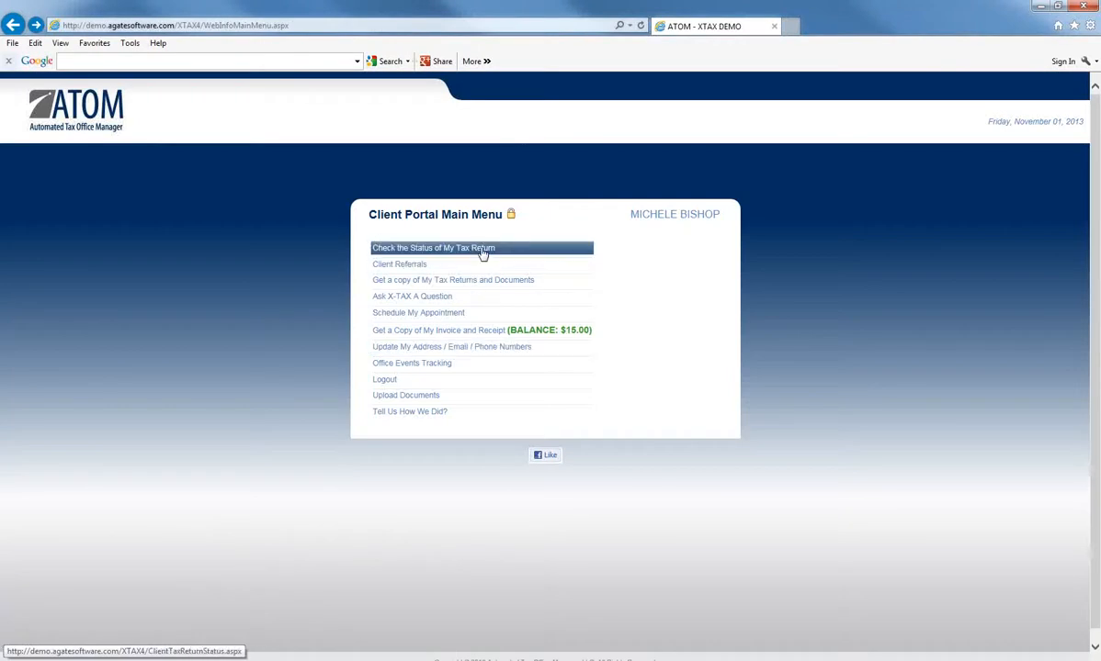
Choose Check the Status of My Tax Return and follow its State Refund Status Link.
{"action": "left_click", "coordinate": [432, 247]}
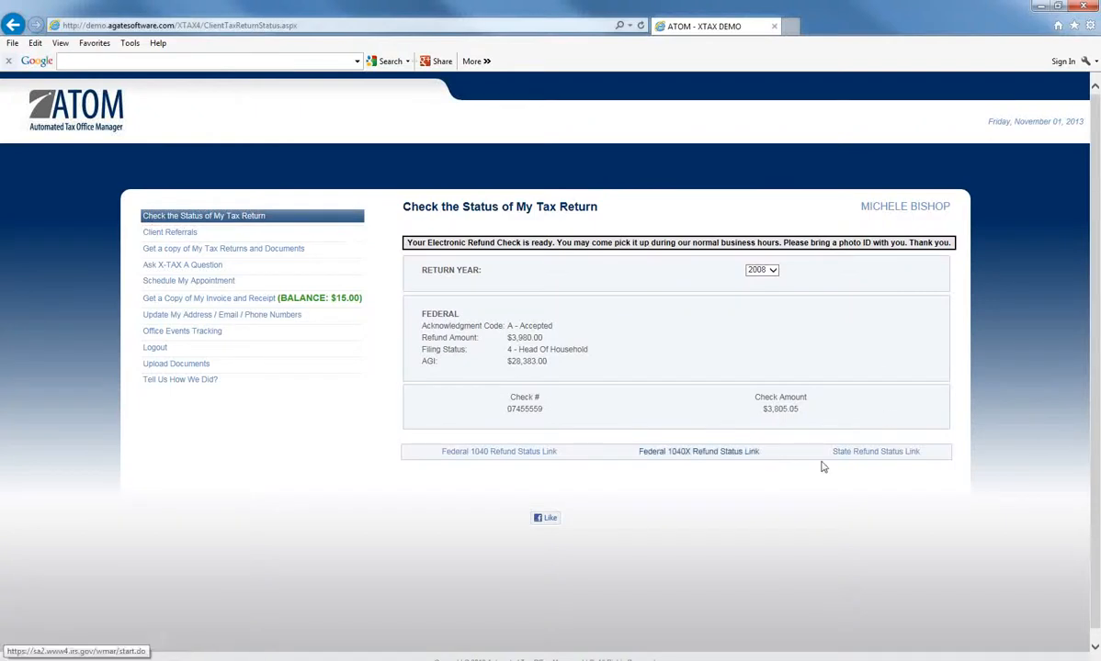
{"action": "mouse_move", "coordinate": [862, 457]}
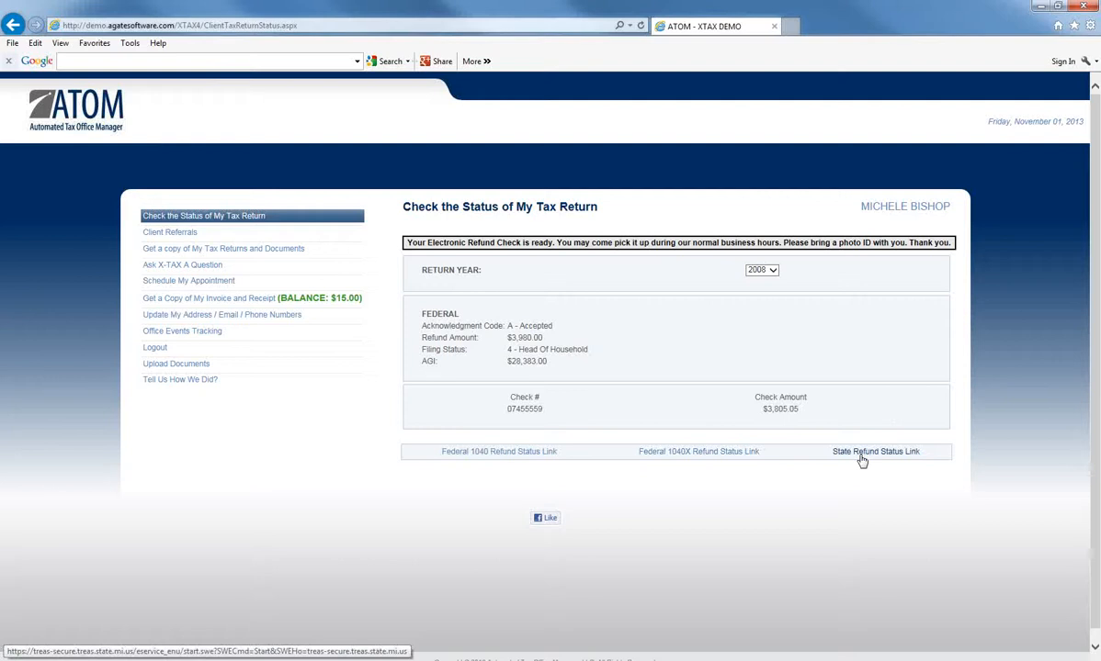
{"action": "left_click", "coordinate": [875, 451]}
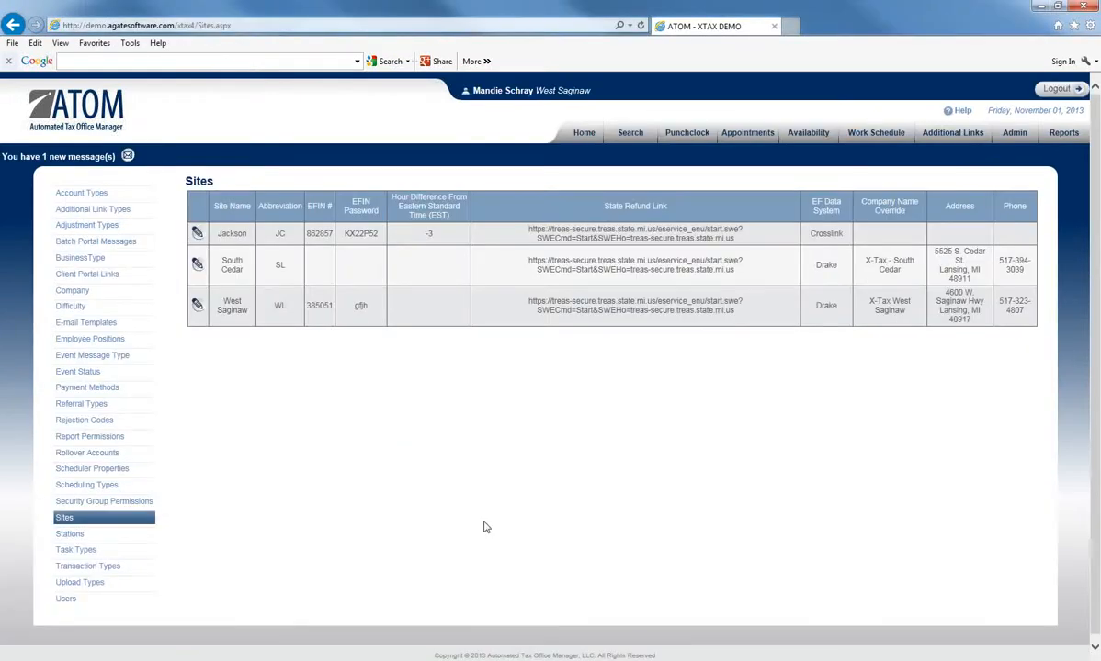
{"action": "mouse_move", "coordinate": [256, 228]}
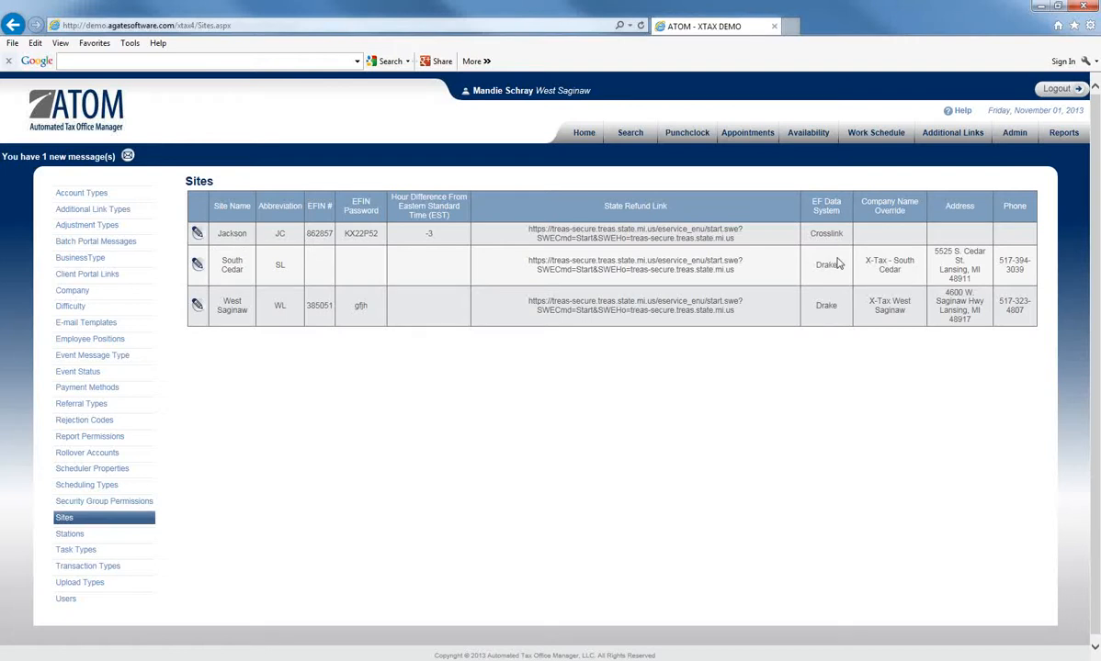
{"action": "mouse_move", "coordinate": [843, 252]}
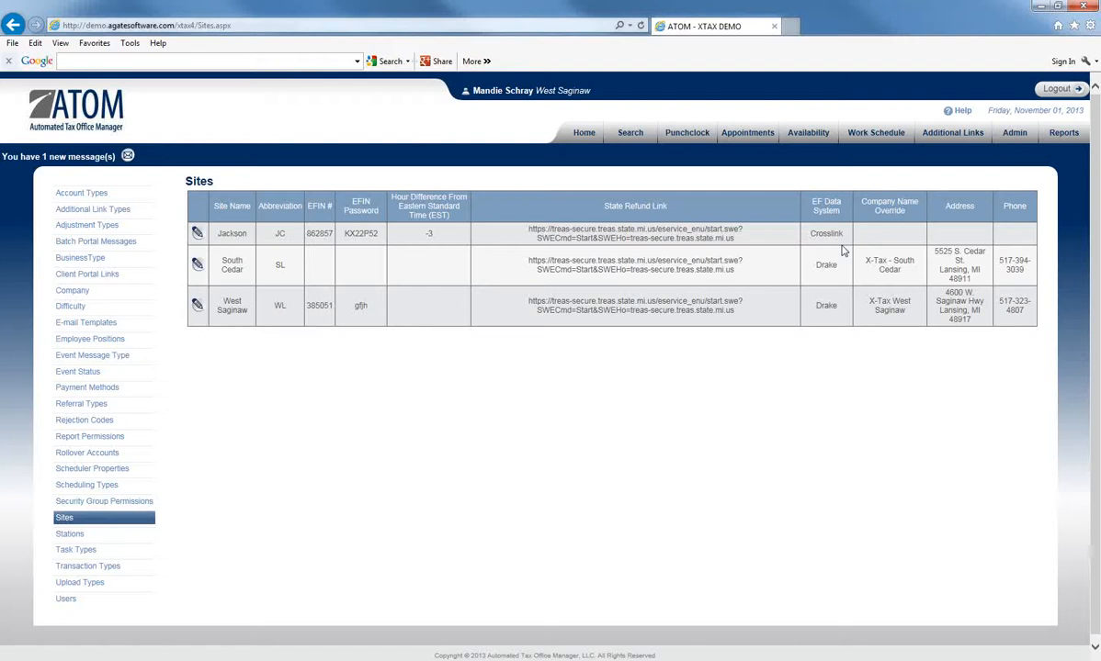
{"action": "mouse_move", "coordinate": [349, 226]}
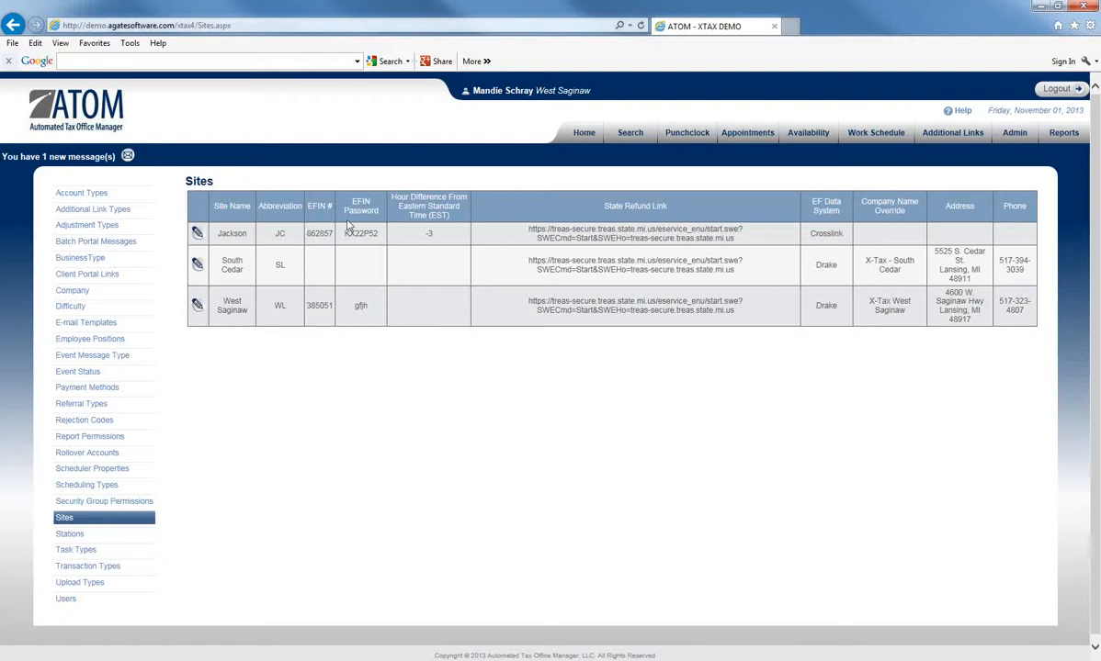
Put the Jackson row in edit mode and type 'gfjh' into one of its fields.
{"action": "left_click", "coordinate": [197, 232]}
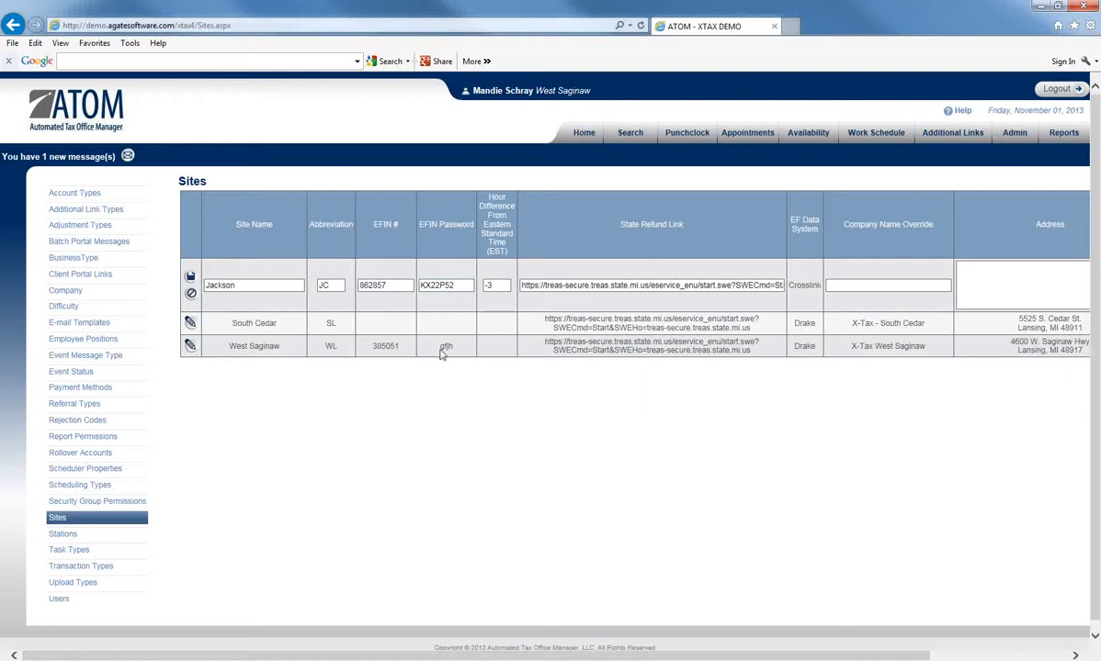
{"action": "type", "text": "gfjh"}
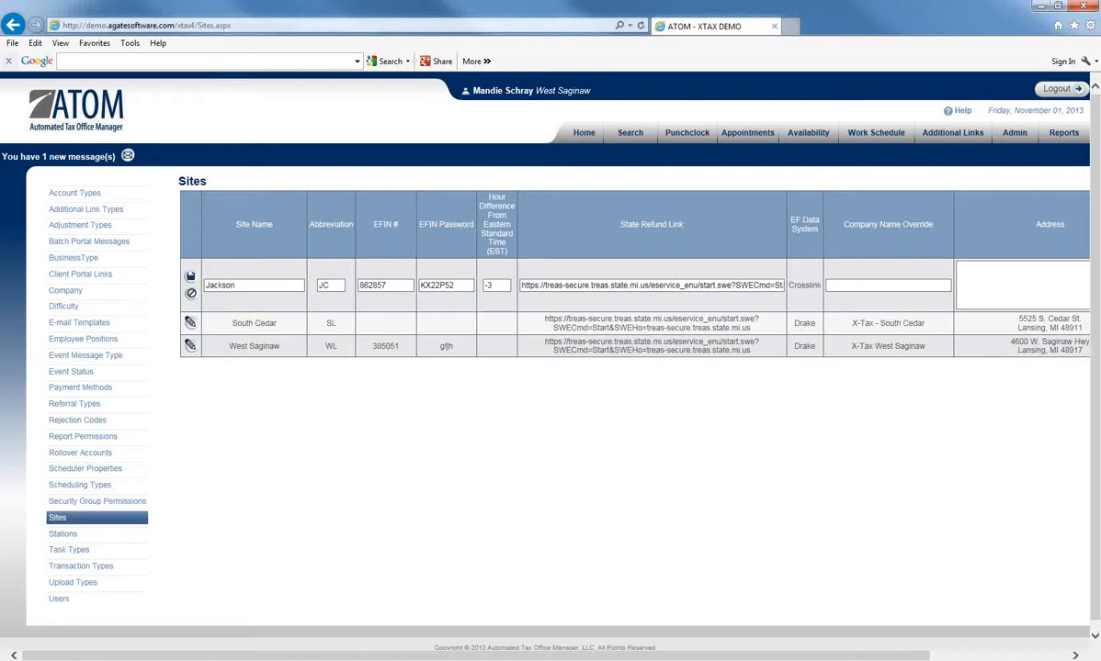
{"action": "mouse_move", "coordinate": [476, 310]}
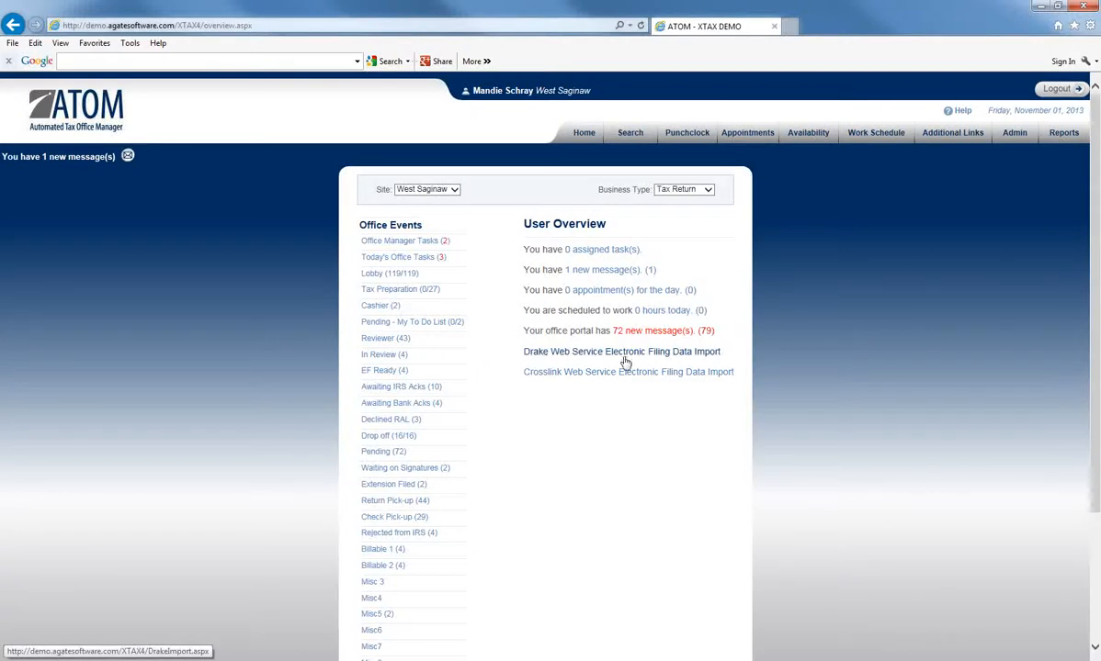
{"action": "mouse_move", "coordinate": [548, 372]}
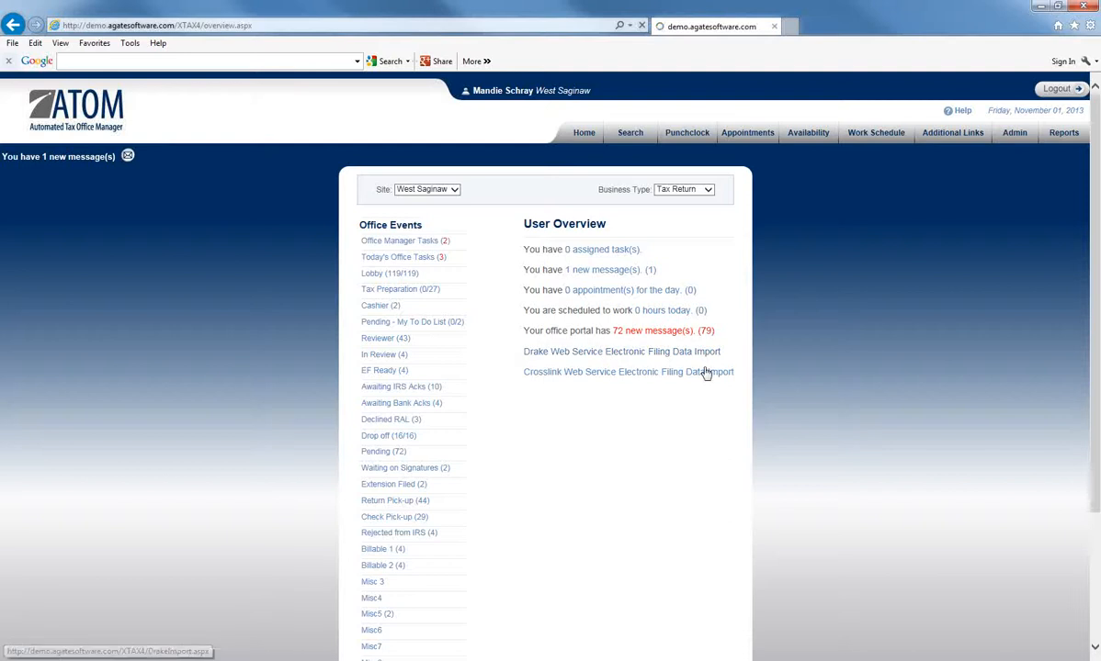
Open the Crosslink Web Service Electronic Filing Data Import link on Home.
{"action": "left_click", "coordinate": [621, 351]}
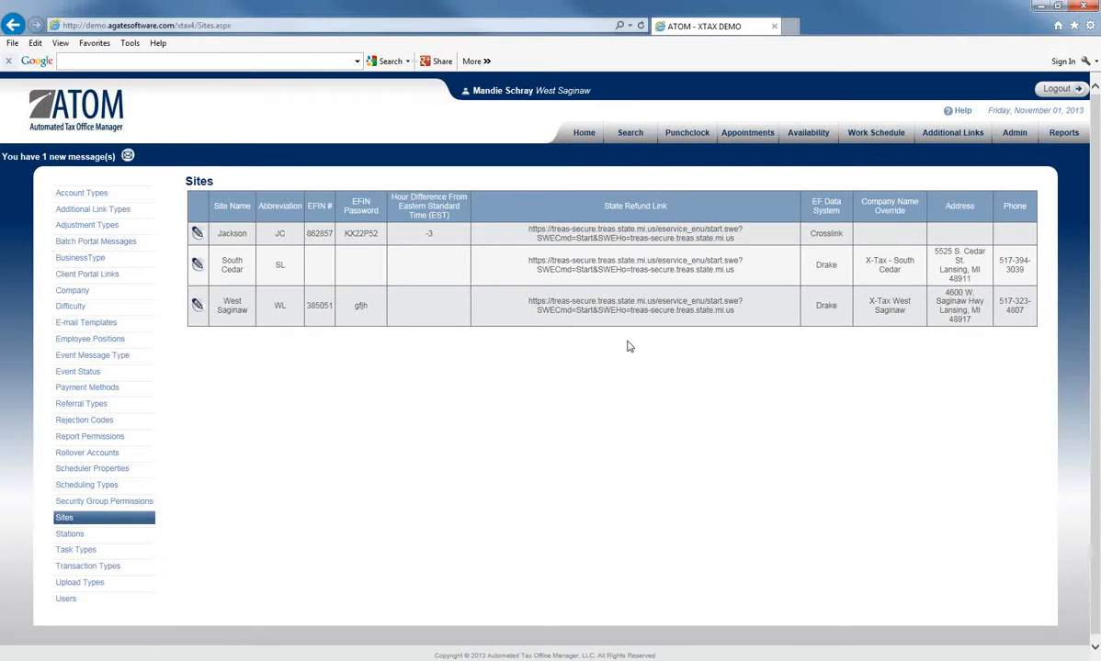
{"action": "mouse_move", "coordinate": [936, 267]}
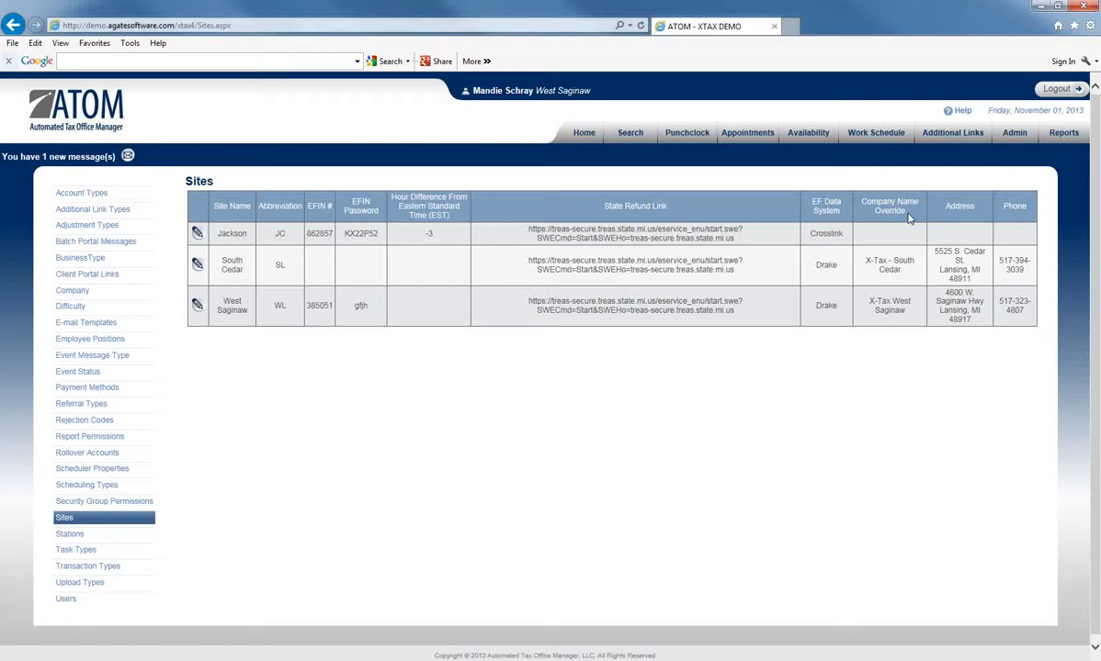
{"action": "mouse_move", "coordinate": [896, 227]}
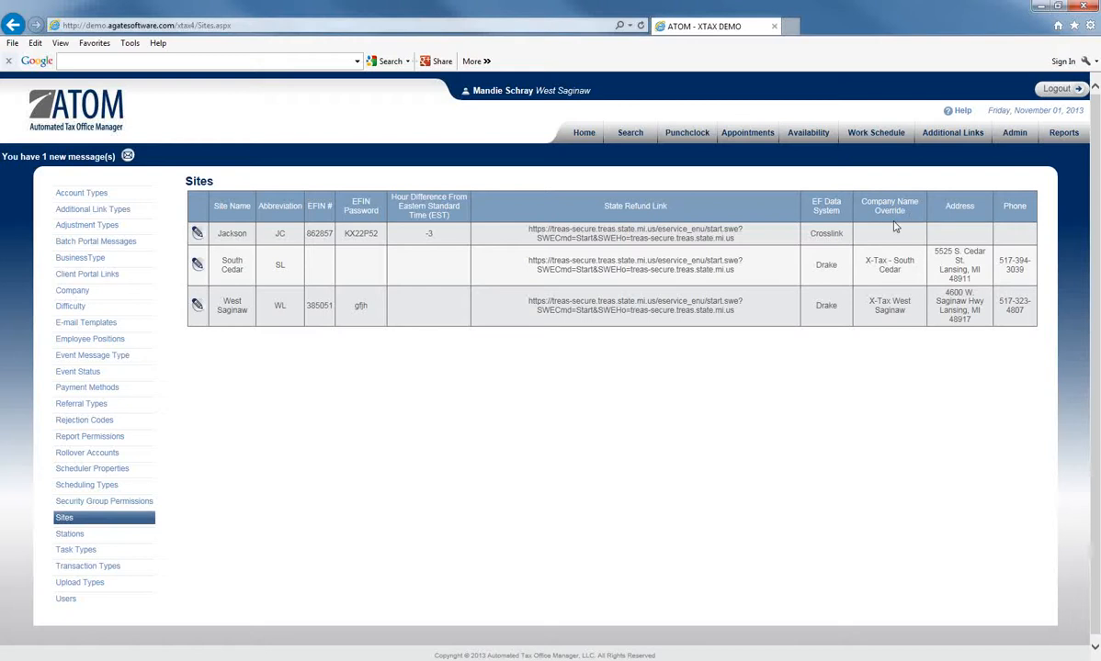
{"action": "mouse_move", "coordinate": [1018, 221]}
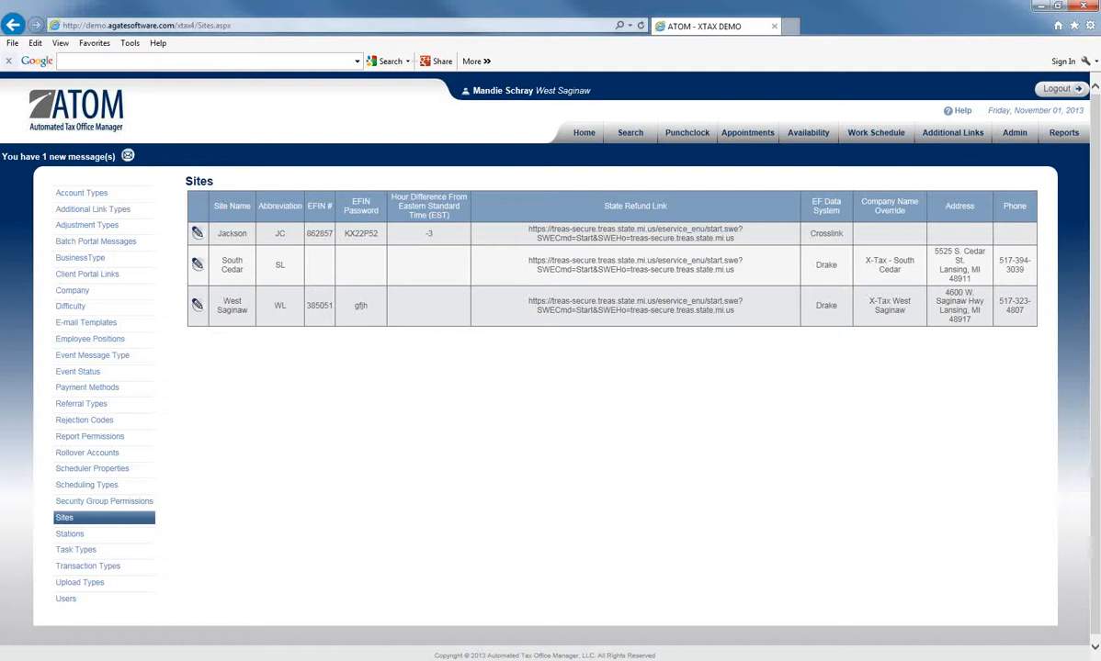
{"action": "mouse_move", "coordinate": [83, 147]}
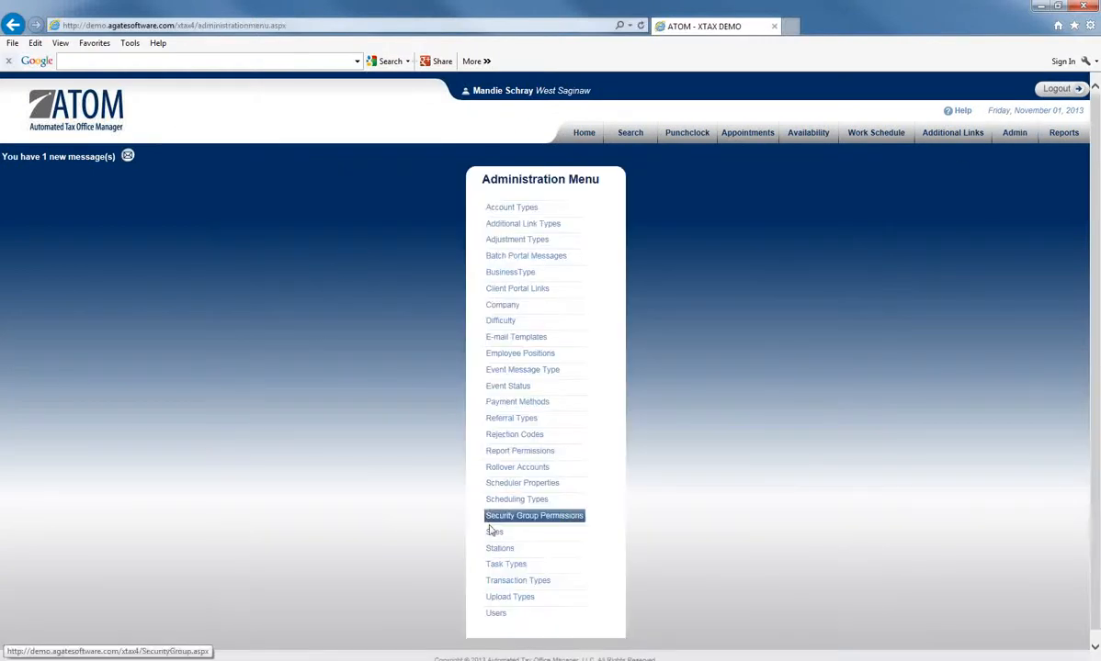
Return to Admin > Sites, switch to the other ATOM window, and open the Search tab.
{"action": "left_click", "coordinate": [500, 531]}
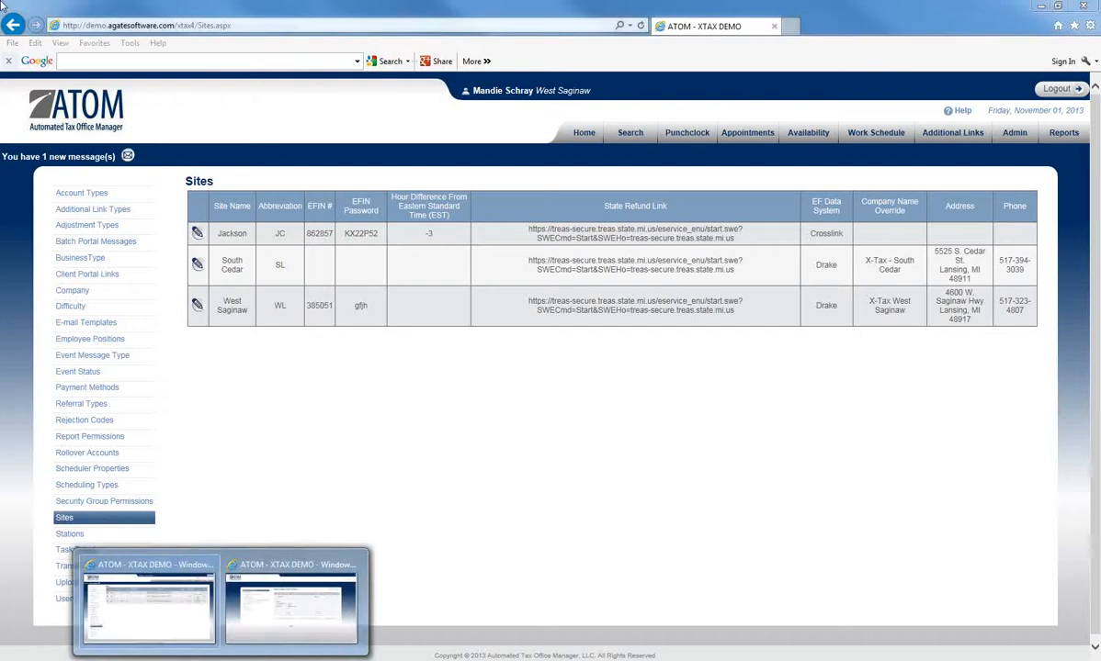
{"action": "left_click", "coordinate": [291, 610]}
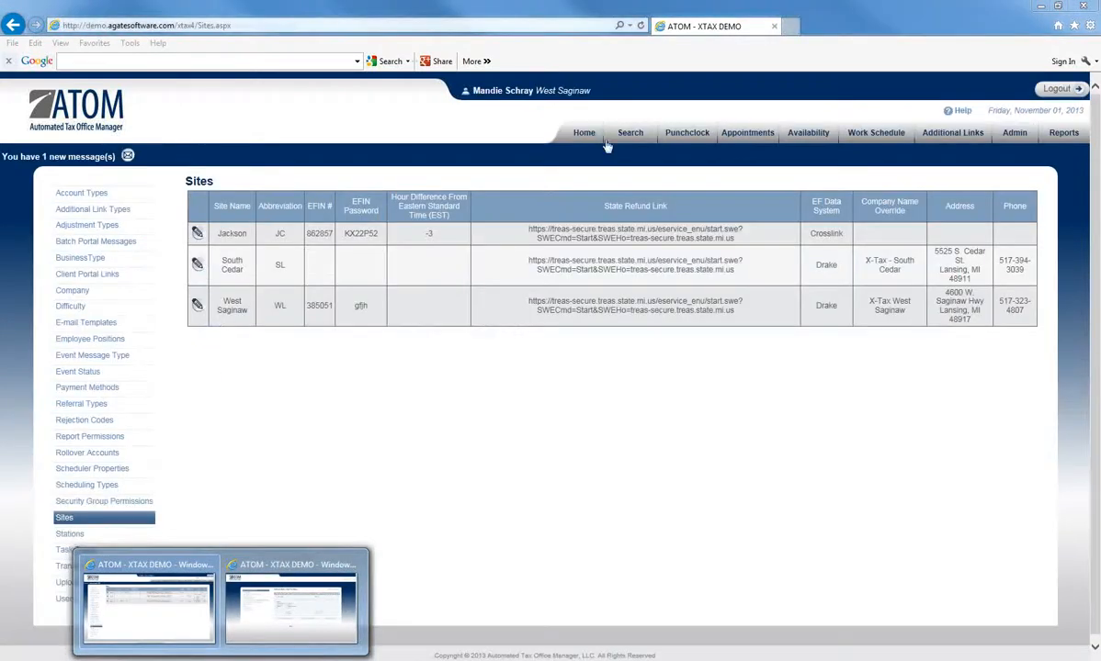
{"action": "left_click", "coordinate": [630, 132]}
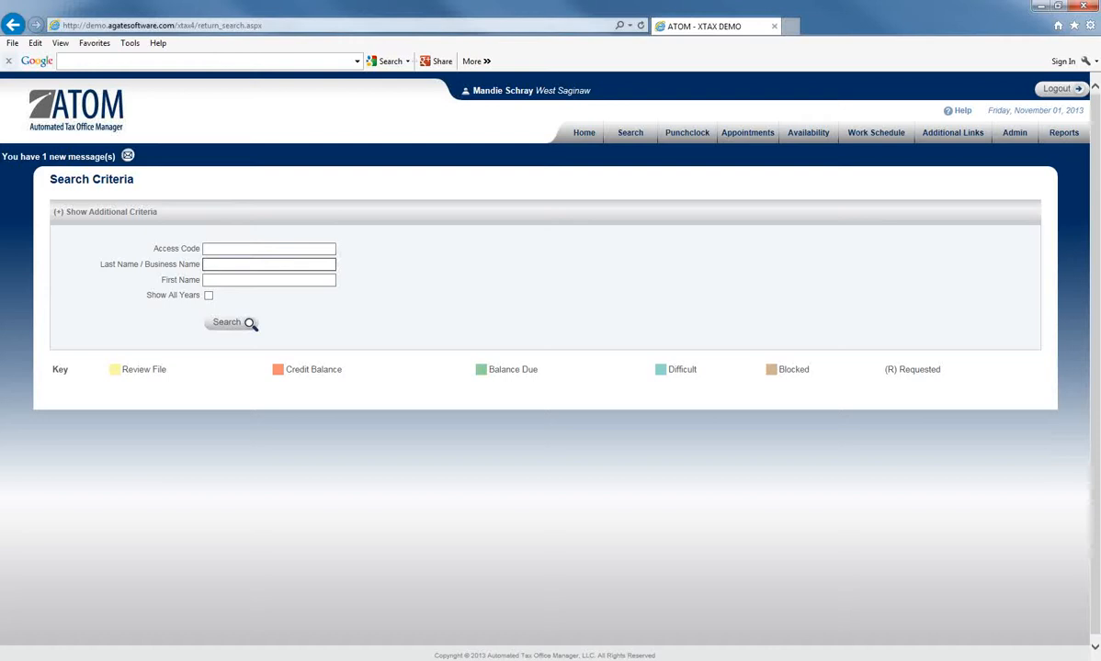
Search for the client by name 'mi', scroll their file, and expand the Site dropdown.
{"action": "type", "text": "mi"}
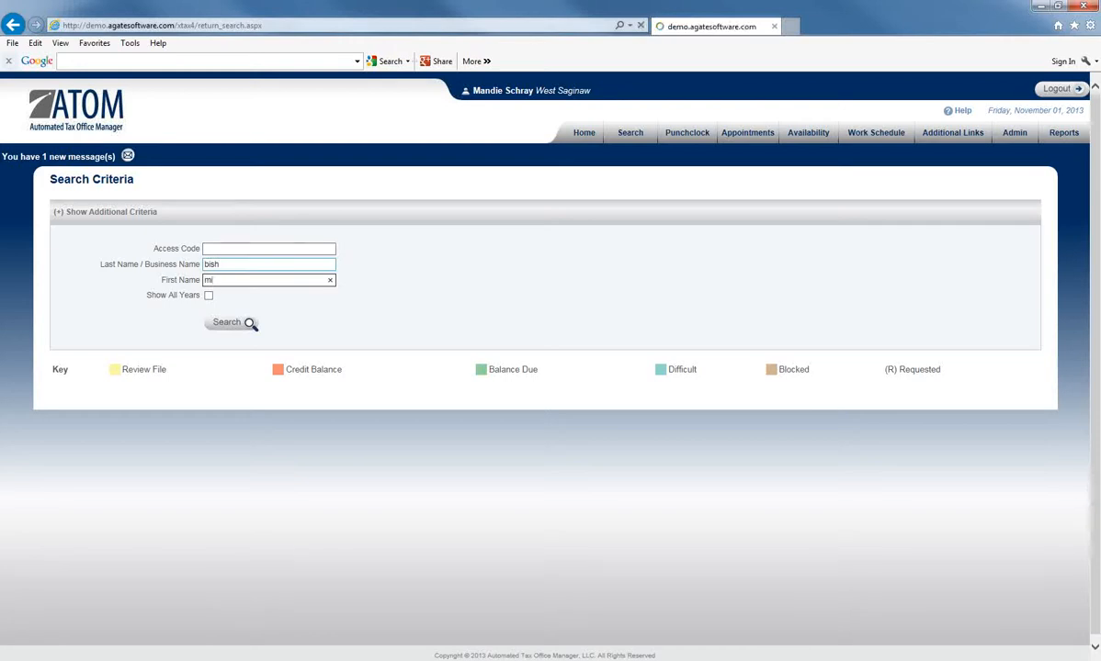
{"action": "left_click", "coordinate": [234, 321]}
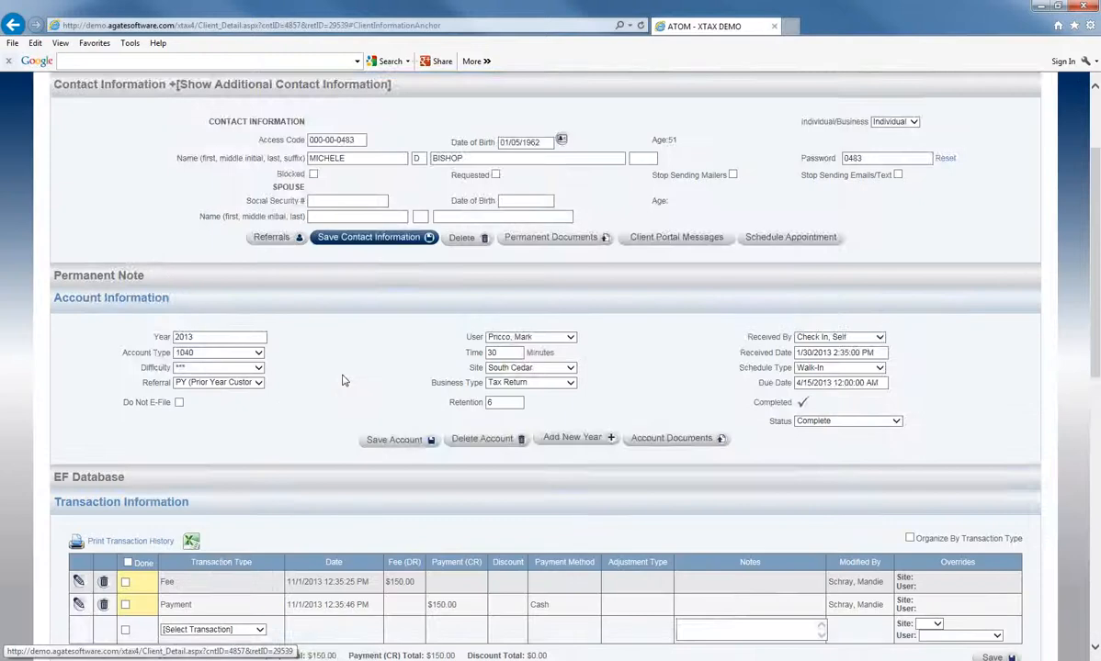
{"action": "scroll", "scroll_direction": "down", "scroll_amount": 3}
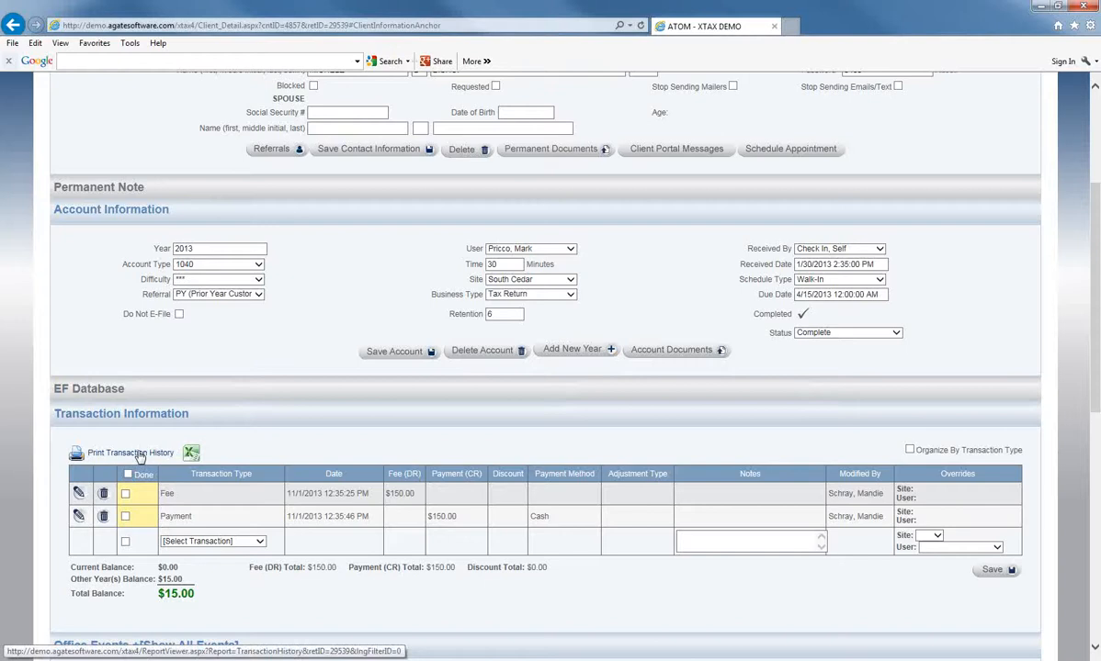
{"action": "left_click", "coordinate": [130, 452]}
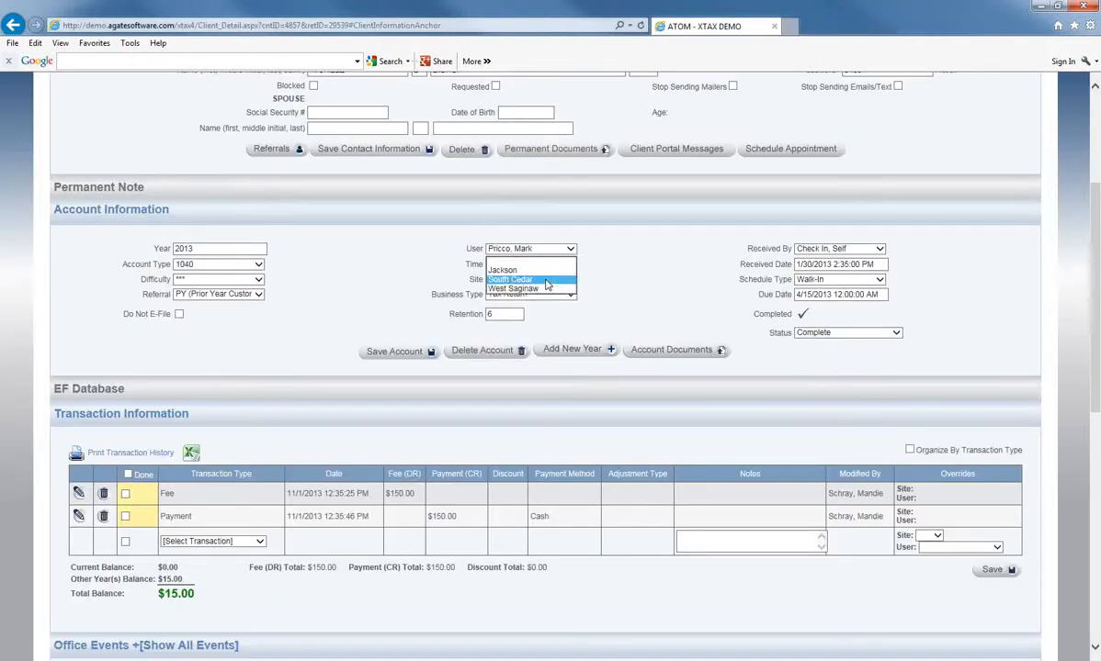
Set the account's site to West Saginaw and save, then go to Admin > Sites.
{"action": "left_click", "coordinate": [513, 288]}
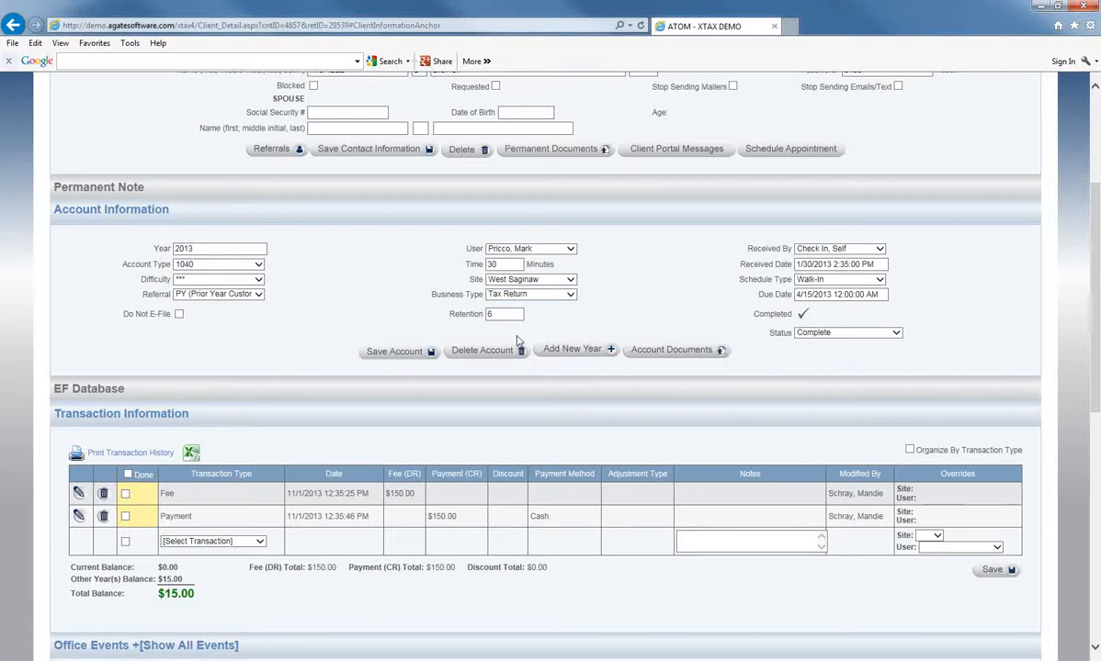
{"action": "left_click", "coordinate": [400, 351]}
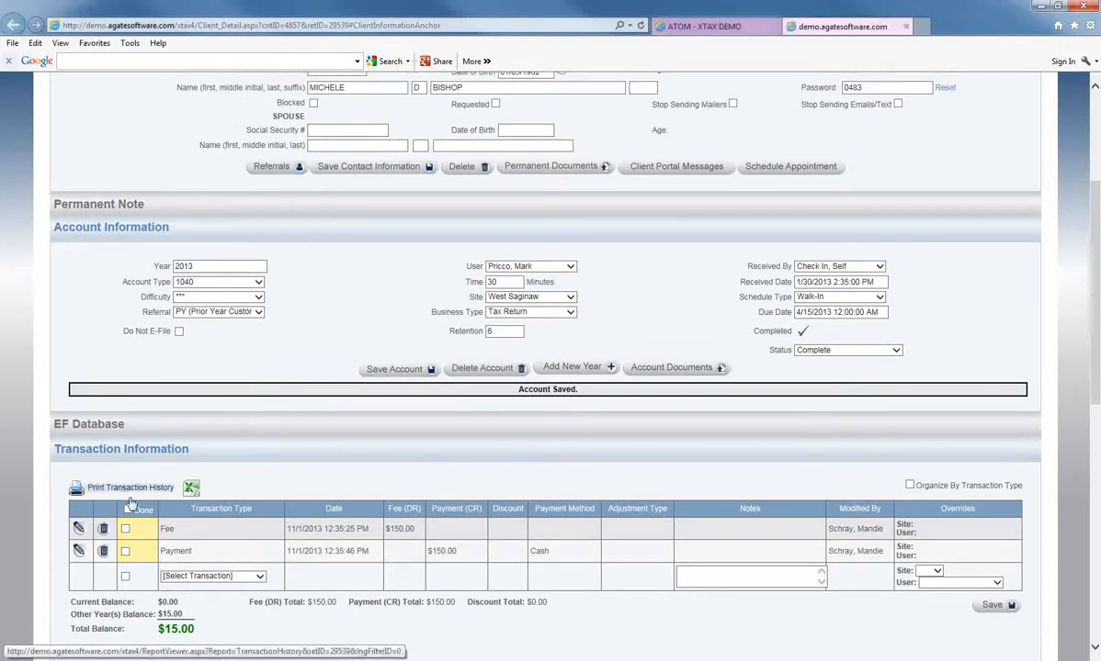
{"action": "left_click", "coordinate": [129, 487]}
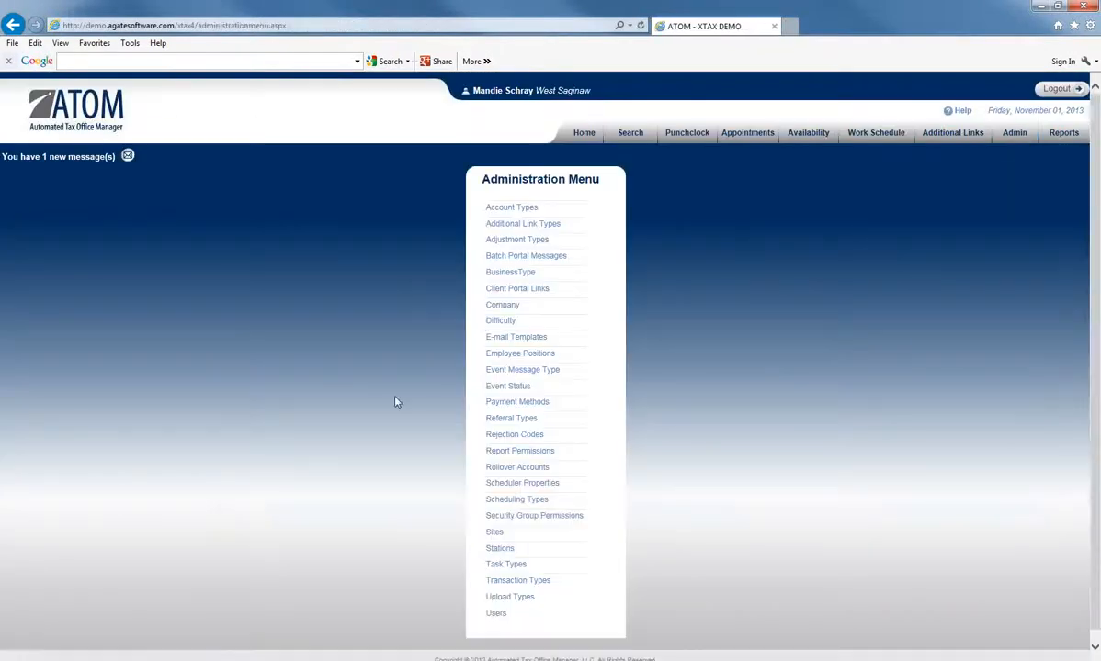
{"action": "left_click", "coordinate": [500, 548]}
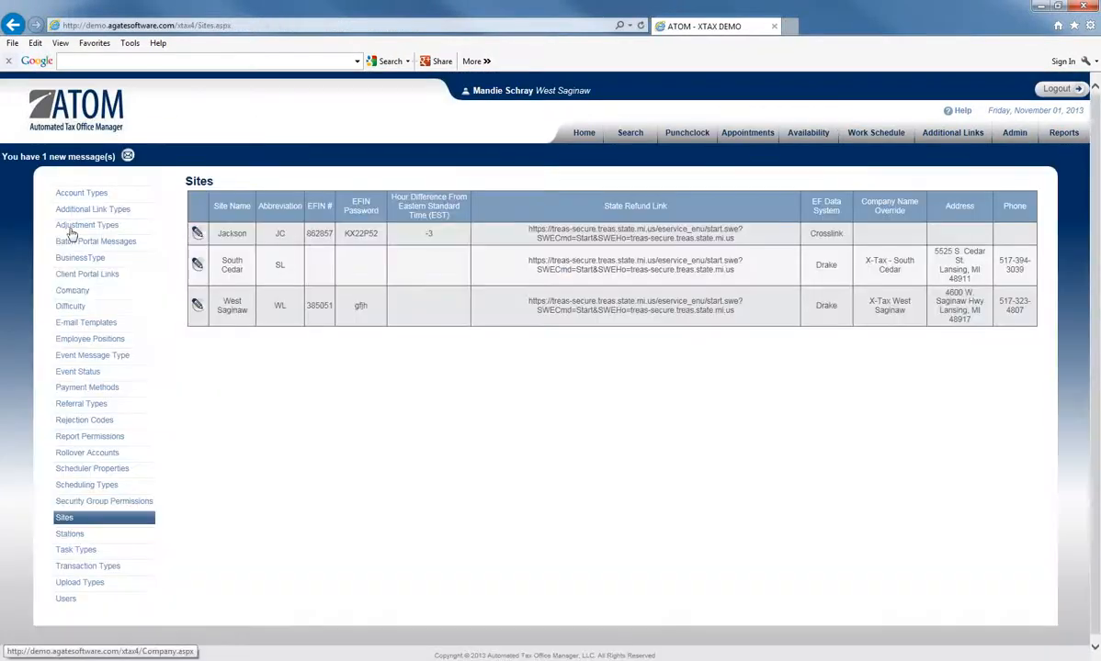